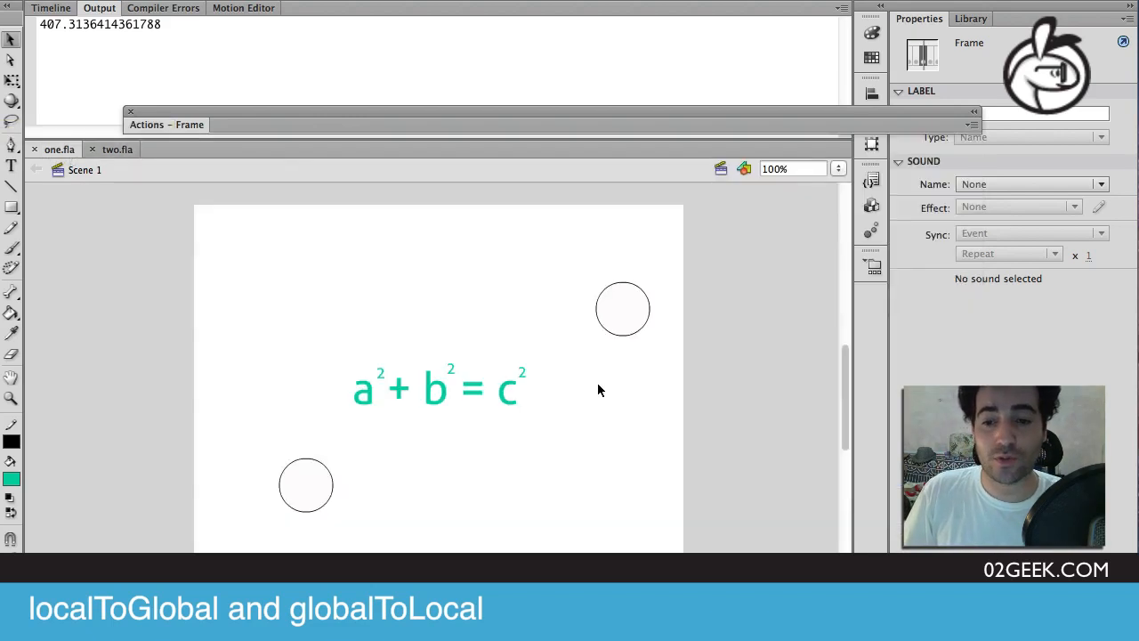
pyautogui.moveTo(307, 485)
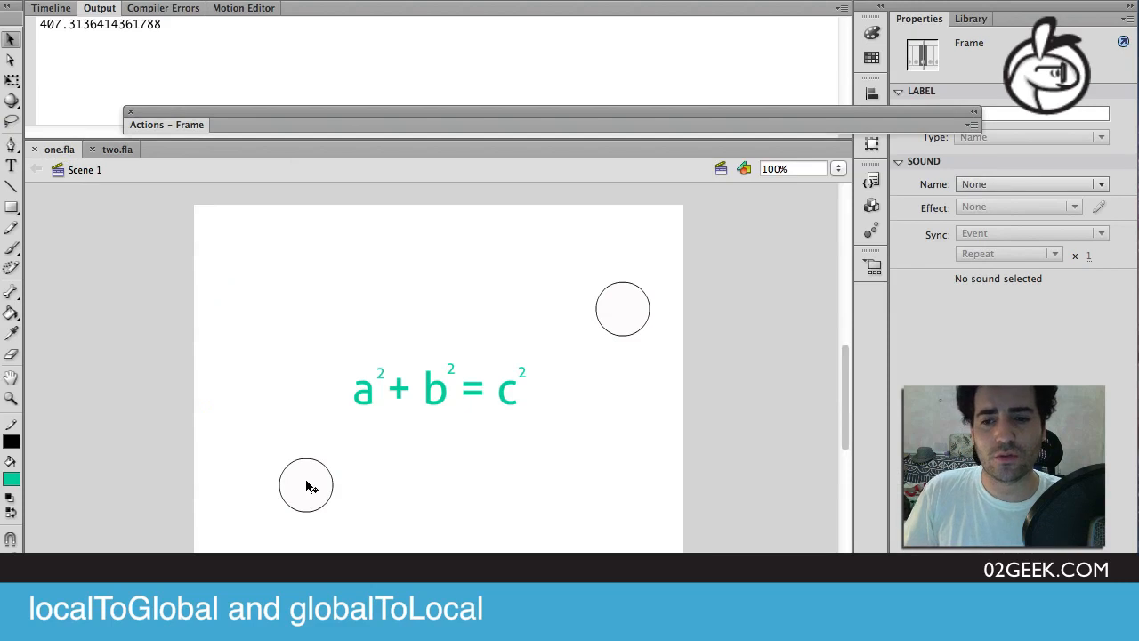
pyautogui.moveTo(462, 433)
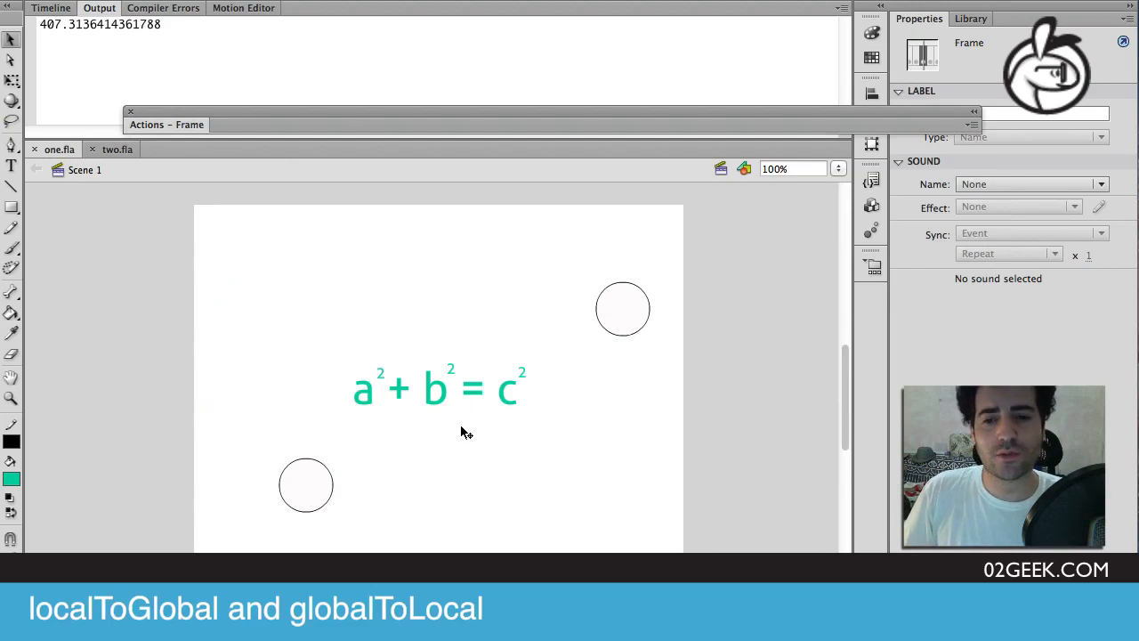
pyautogui.moveTo(361, 476)
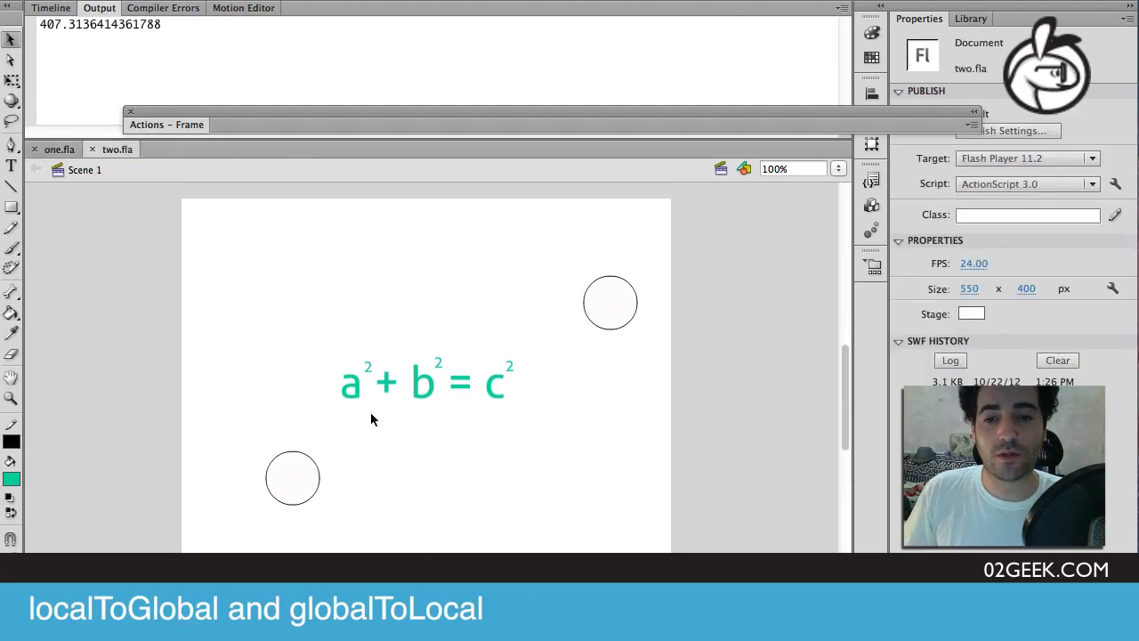
# Select ball2 and holder, enter holder to inspect ball1's coordinates, and show the layers.
pyautogui.click(610, 302)
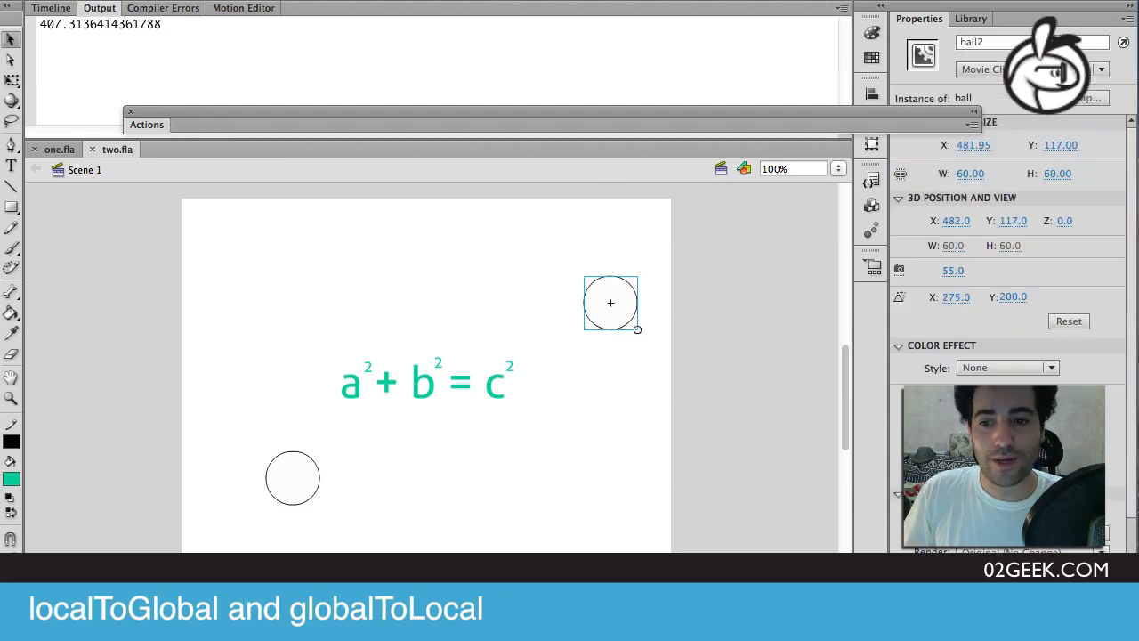
pyautogui.click(293, 478)
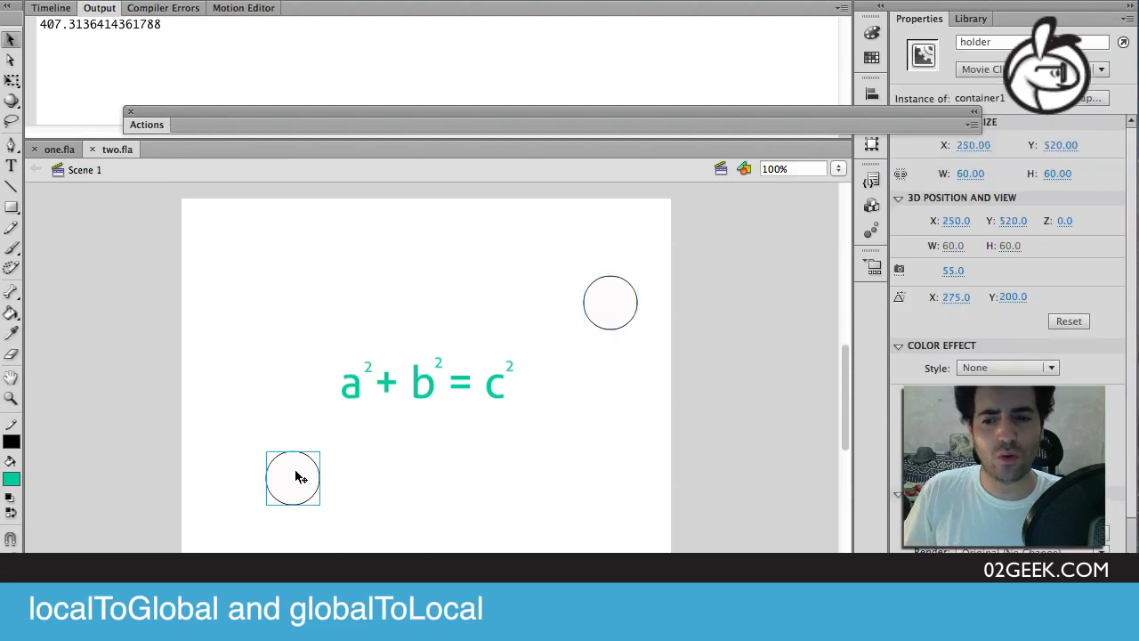
pyautogui.doubleClick(293, 478)
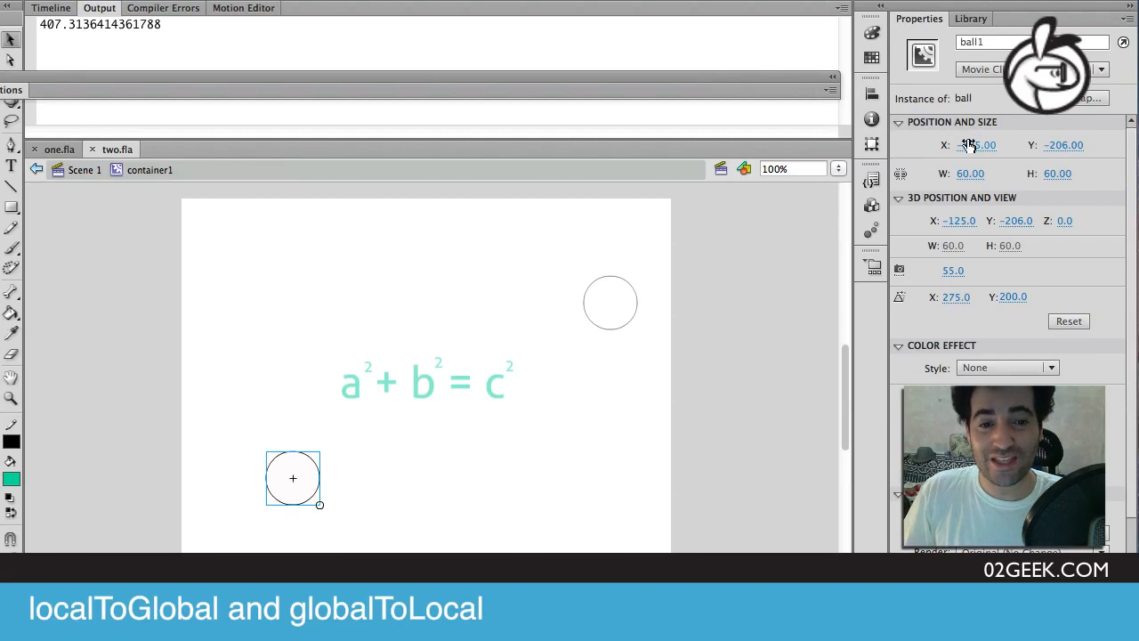
pyautogui.moveTo(1063, 145)
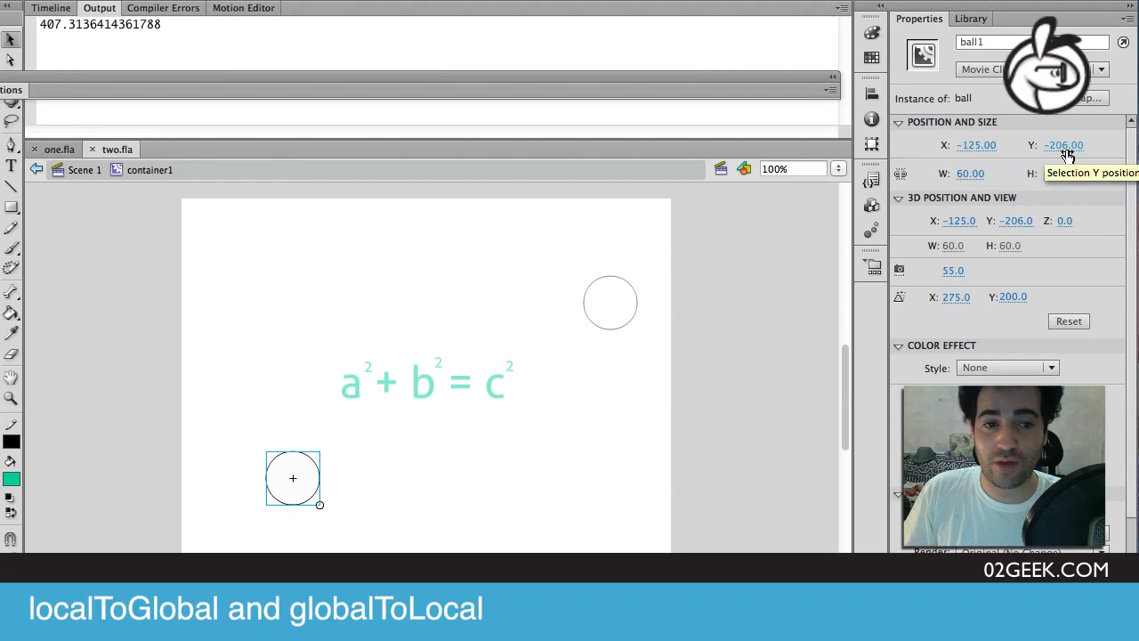
pyautogui.moveTo(424, 419)
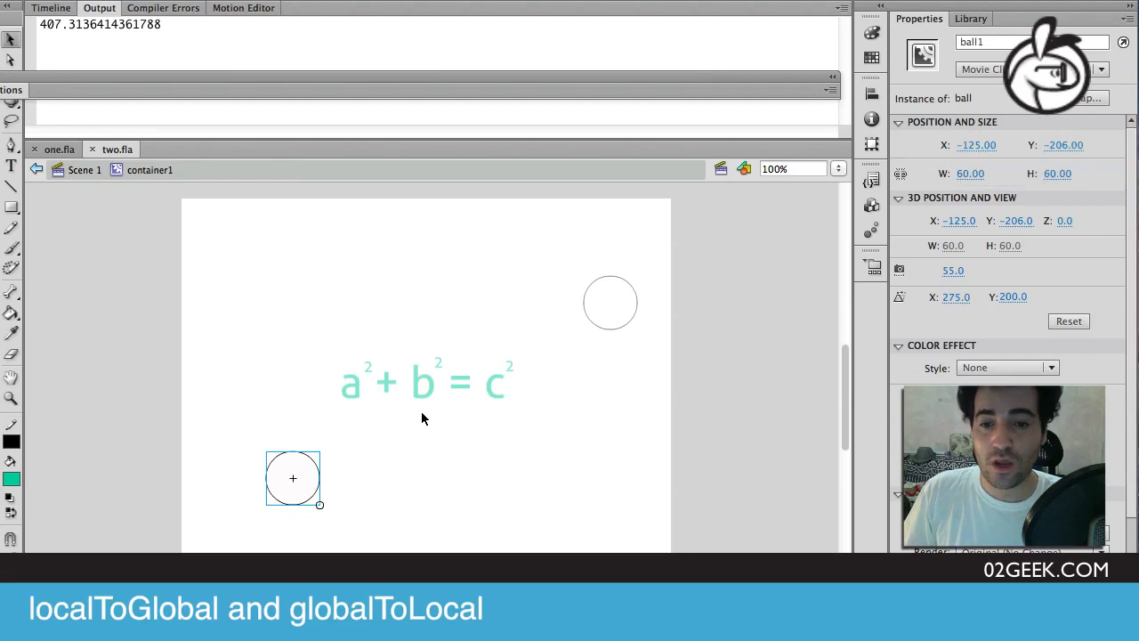
pyautogui.moveTo(261, 364)
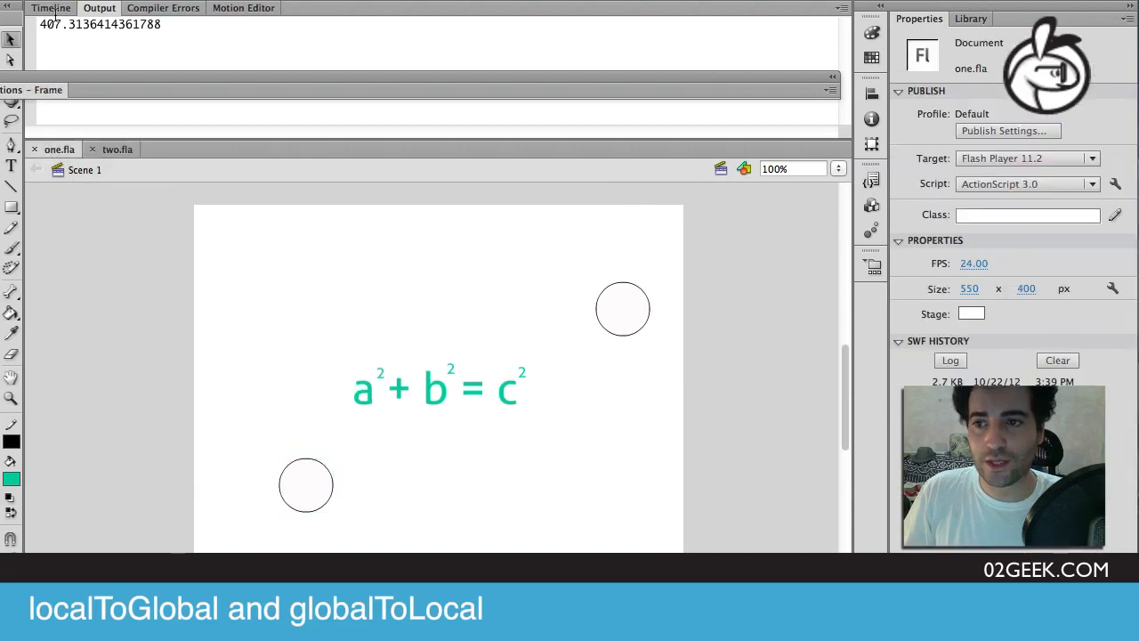
pyautogui.click(51, 8)
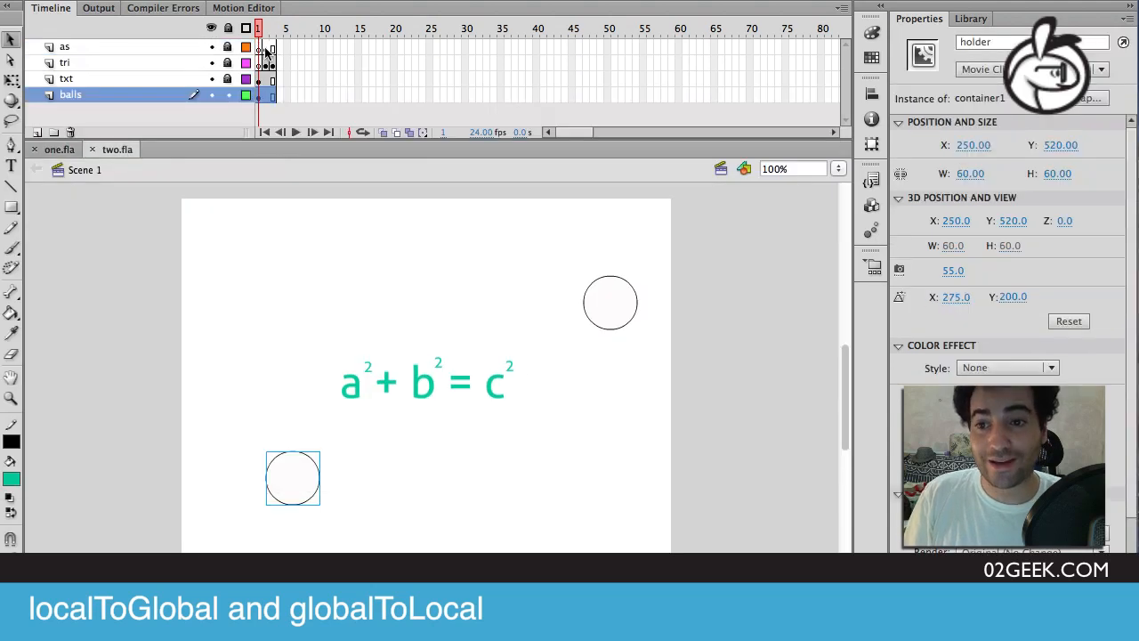
# In the as layer's distance script, prefix ball1 references with 'holder.'.
pyautogui.click(65, 46)
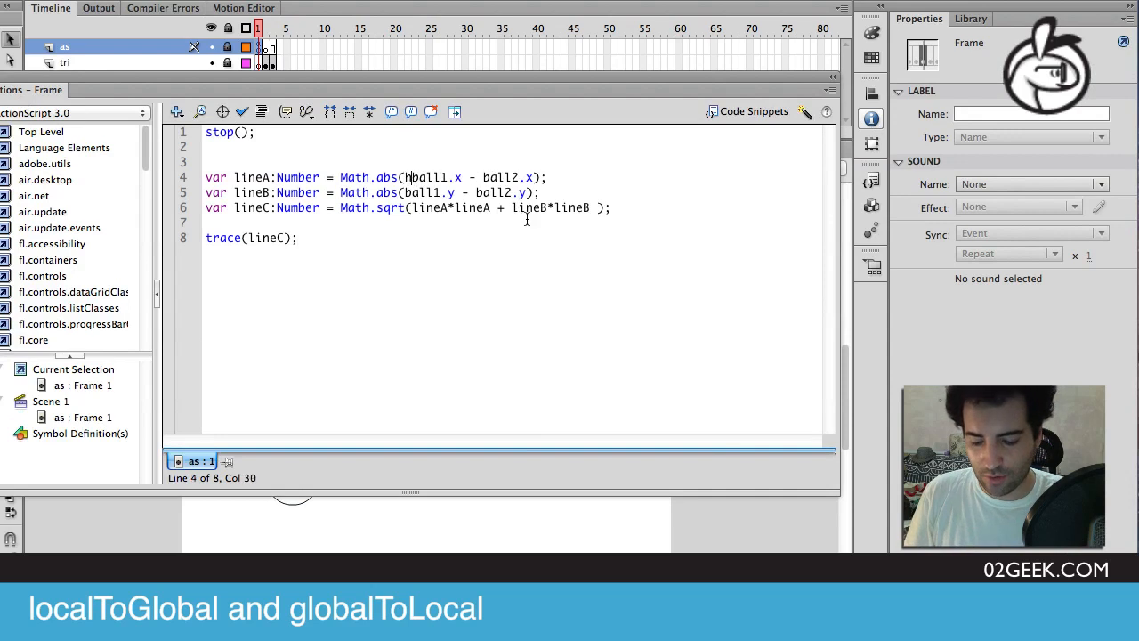
pyautogui.write('holder.')
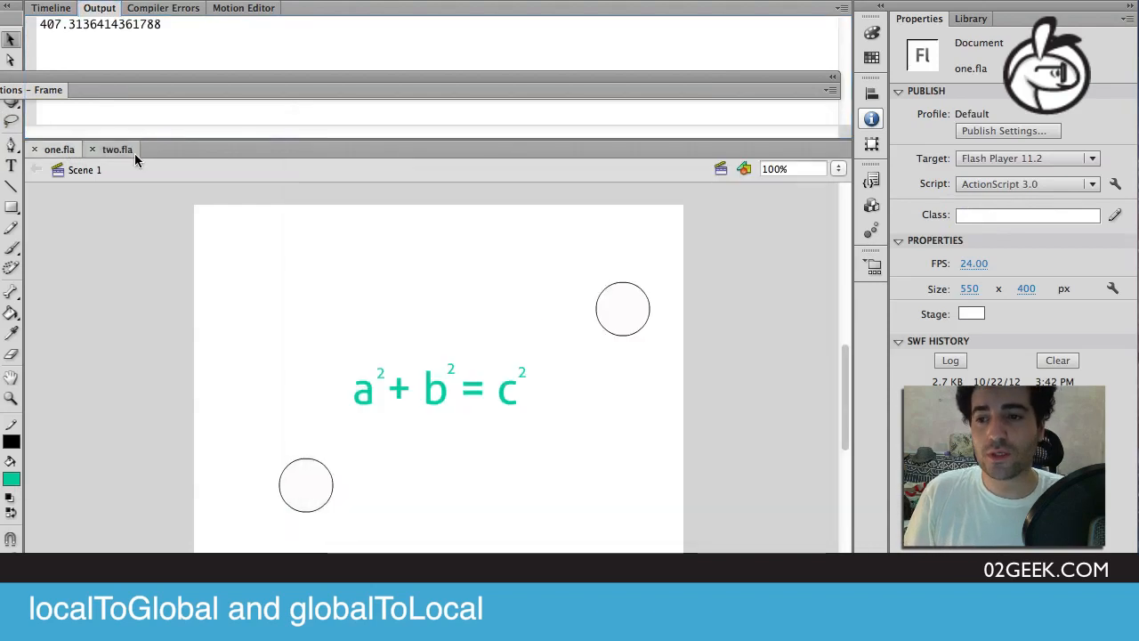
# Return to two.fla's frame 1 script and insert a blank first line above stop().
pyautogui.click(117, 149)
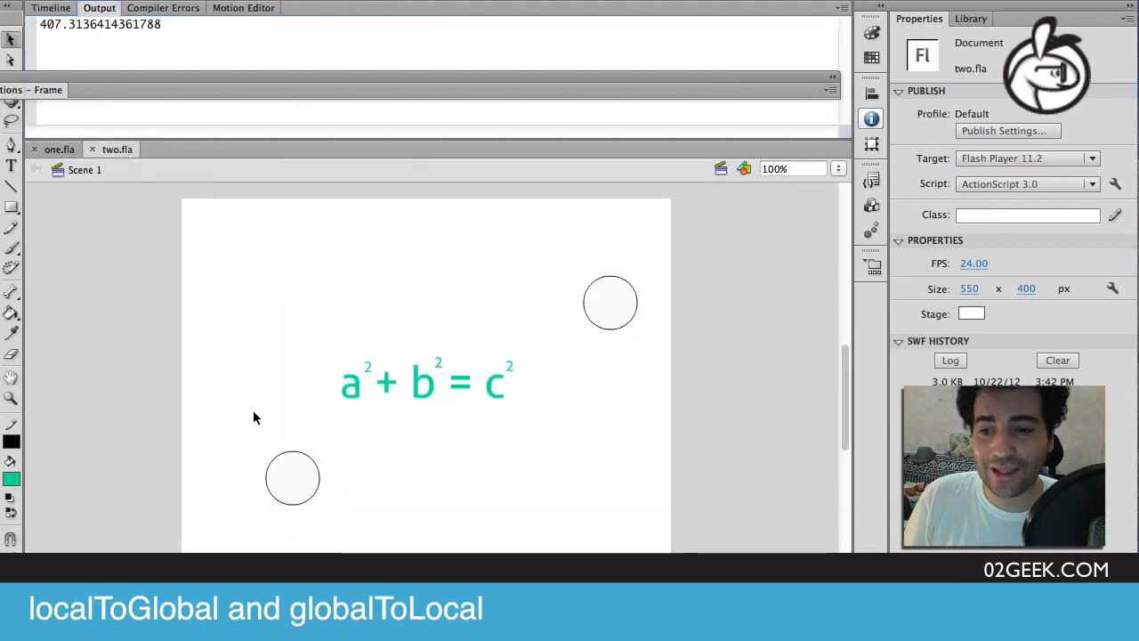
pyautogui.click(293, 478)
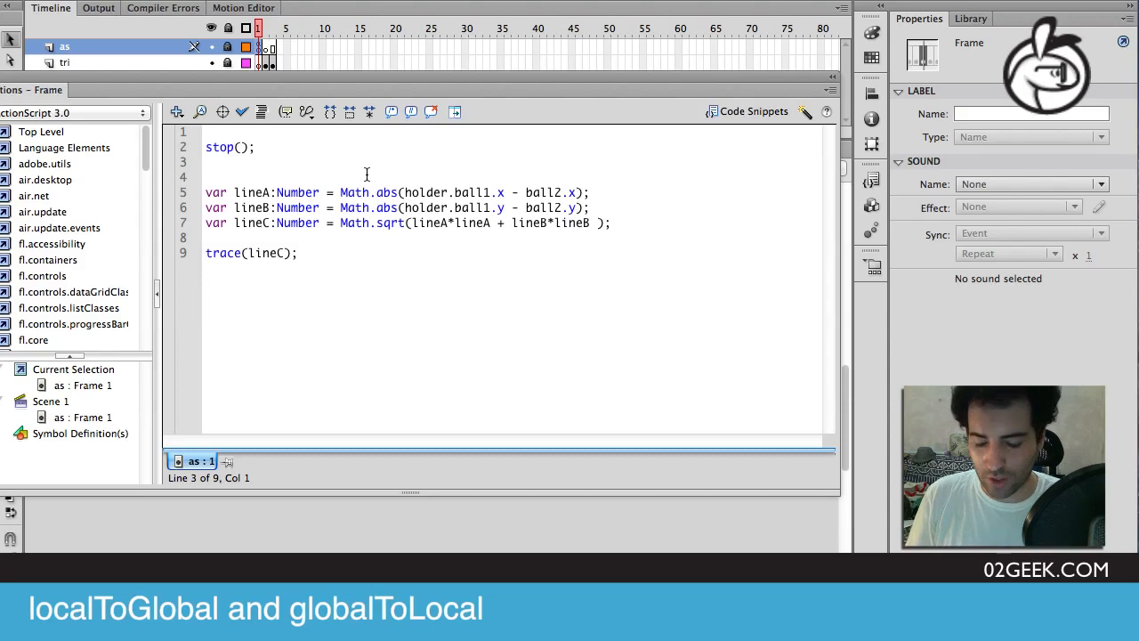
# Type 'var pLineA:Point = new Point(' so flash.geom.Point gets auto-imported.
pyautogui.write('var')
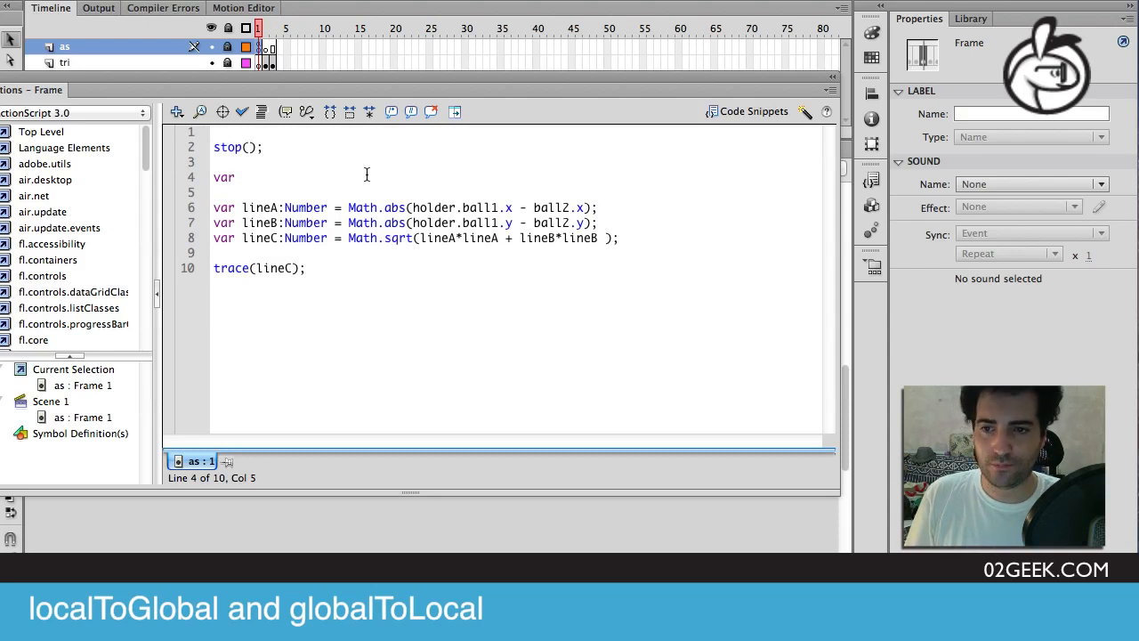
pyautogui.write('pLineC')
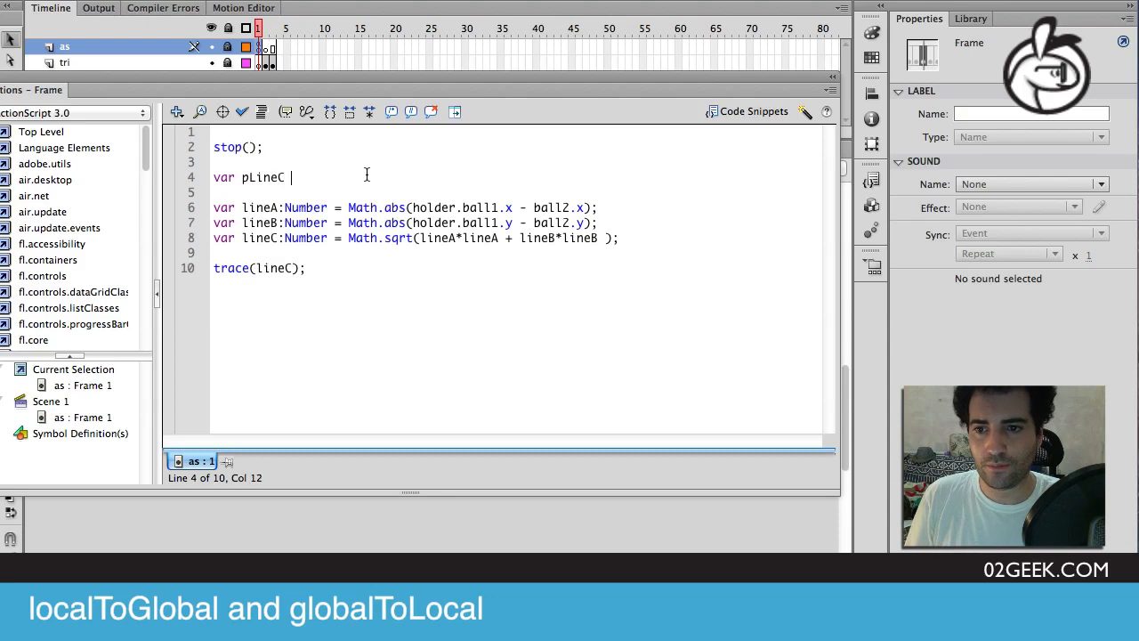
pyautogui.press('Backspace')
pyautogui.write('A:Point')
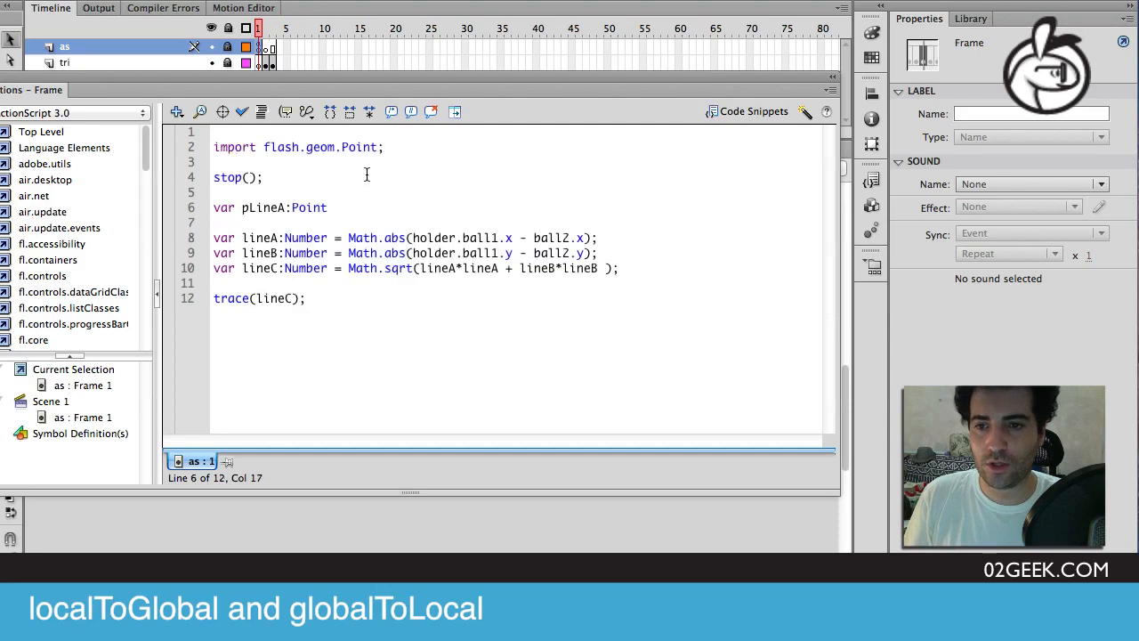
pyautogui.write('= new P')
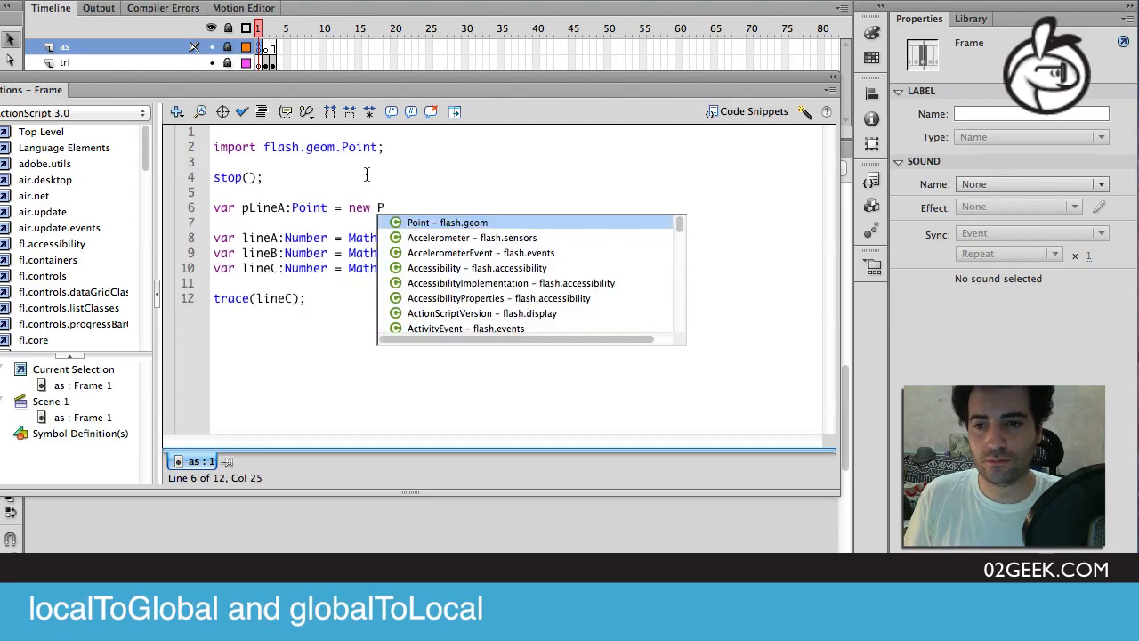
pyautogui.write('Point(')
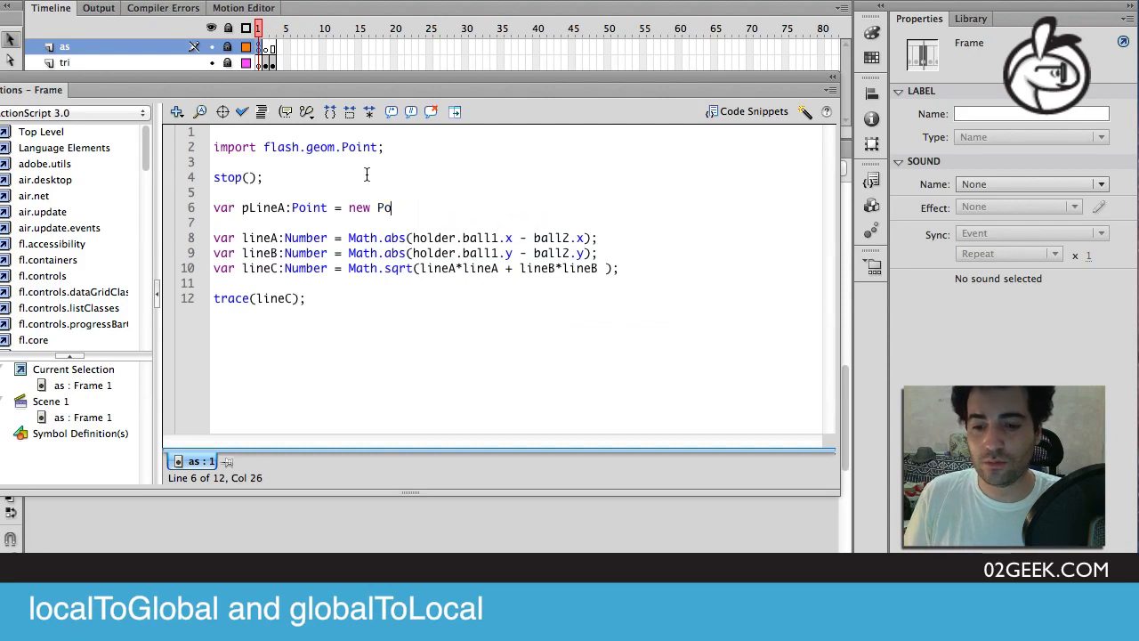
pyautogui.press('BackSpace')
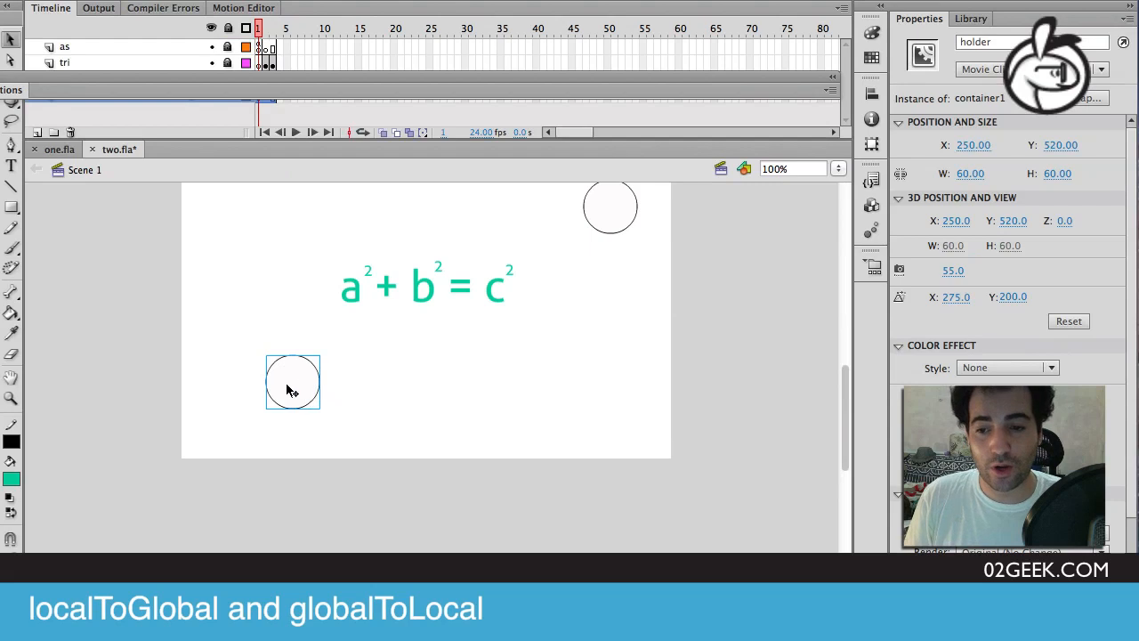
pyautogui.moveTo(294, 383)
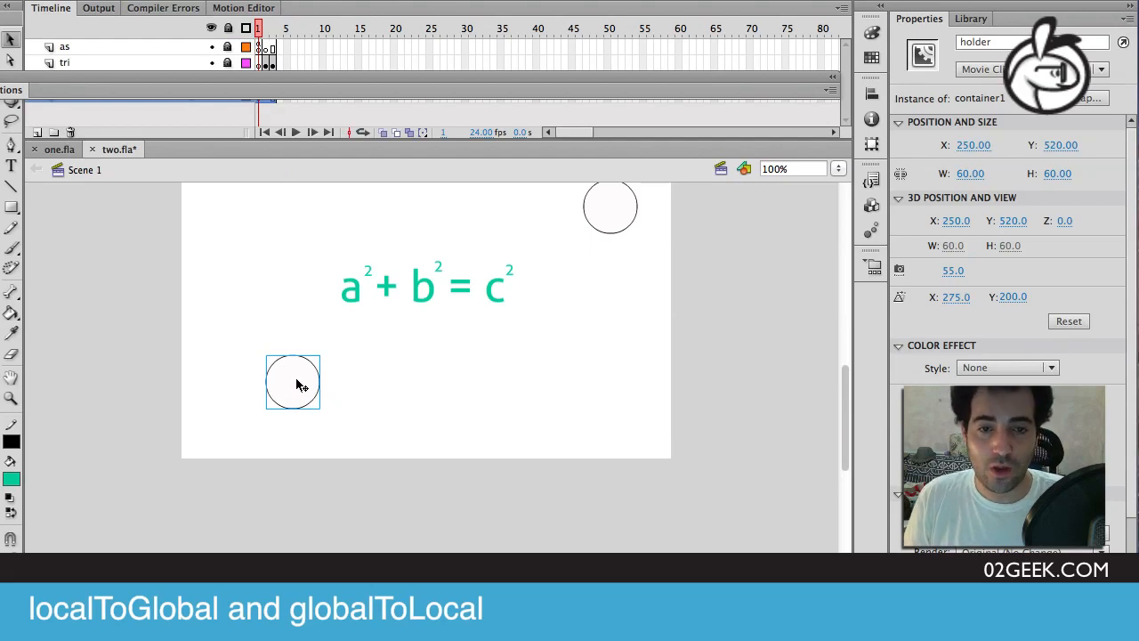
pyautogui.moveTo(290, 367)
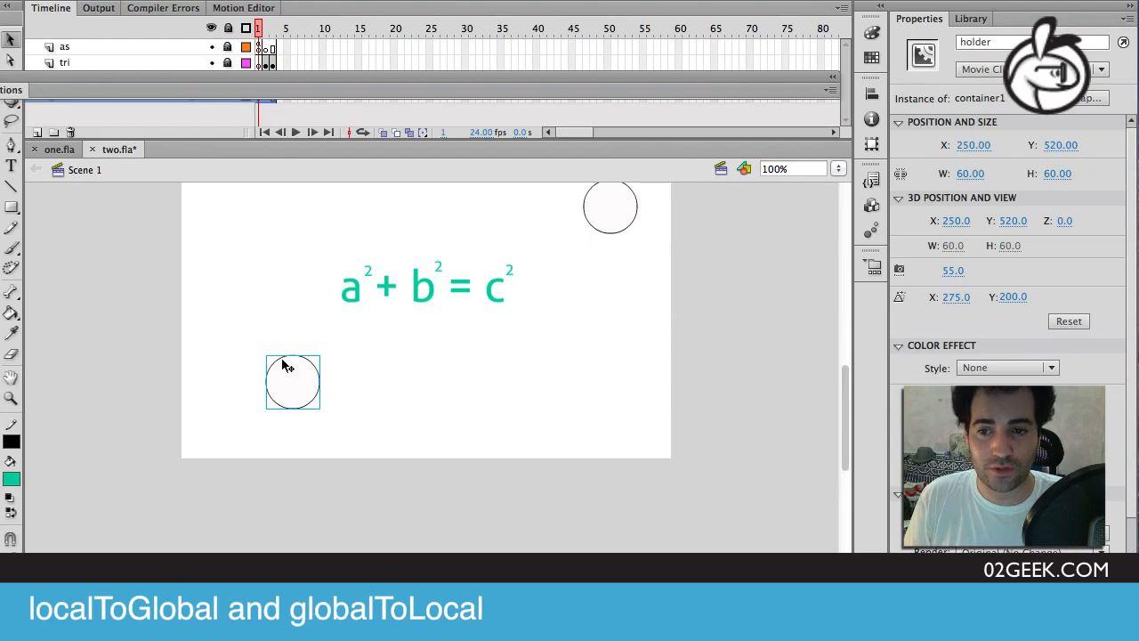
pyautogui.moveTo(207, 410)
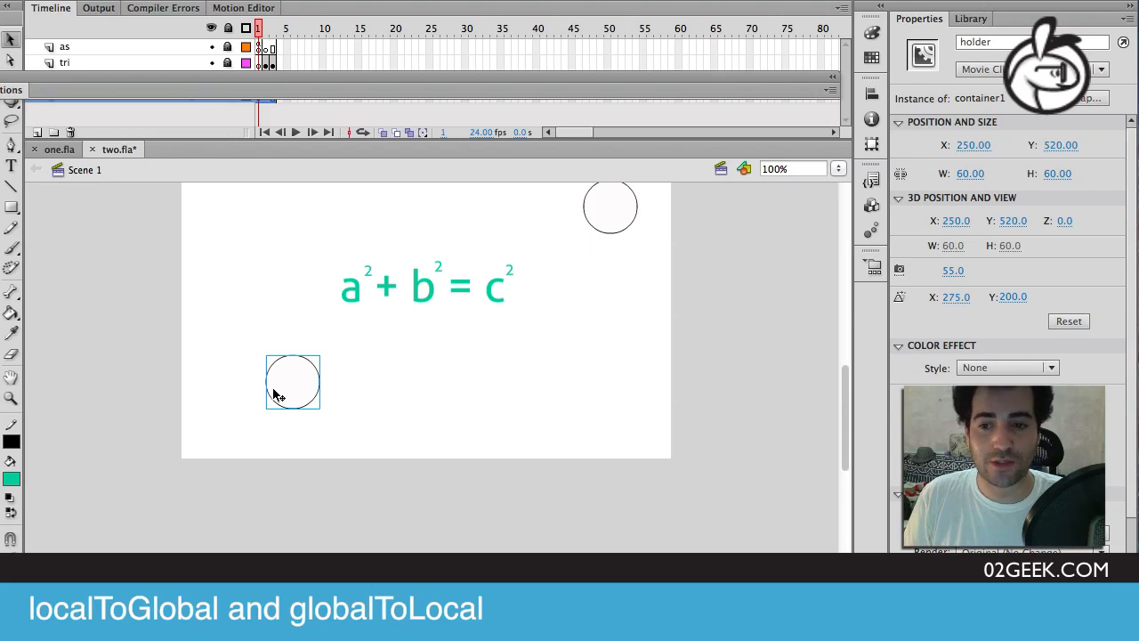
# Check holder at 250, 520 on stage and delete 'new Point(' after pLineA:Point =.
pyautogui.doubleClick(292, 383)
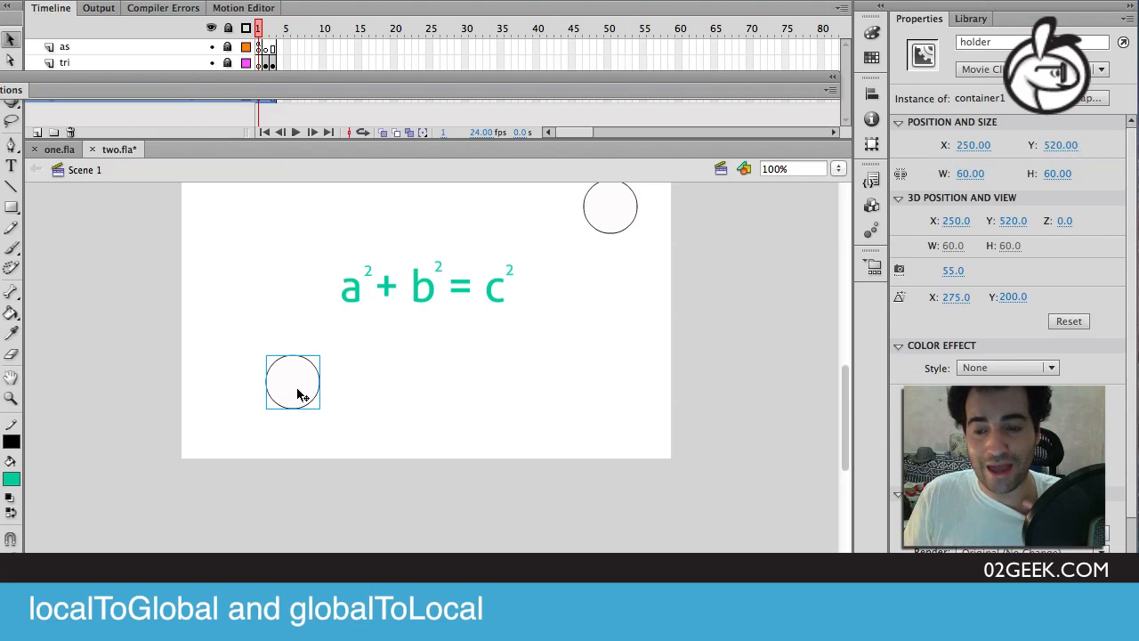
pyautogui.moveTo(197, 205)
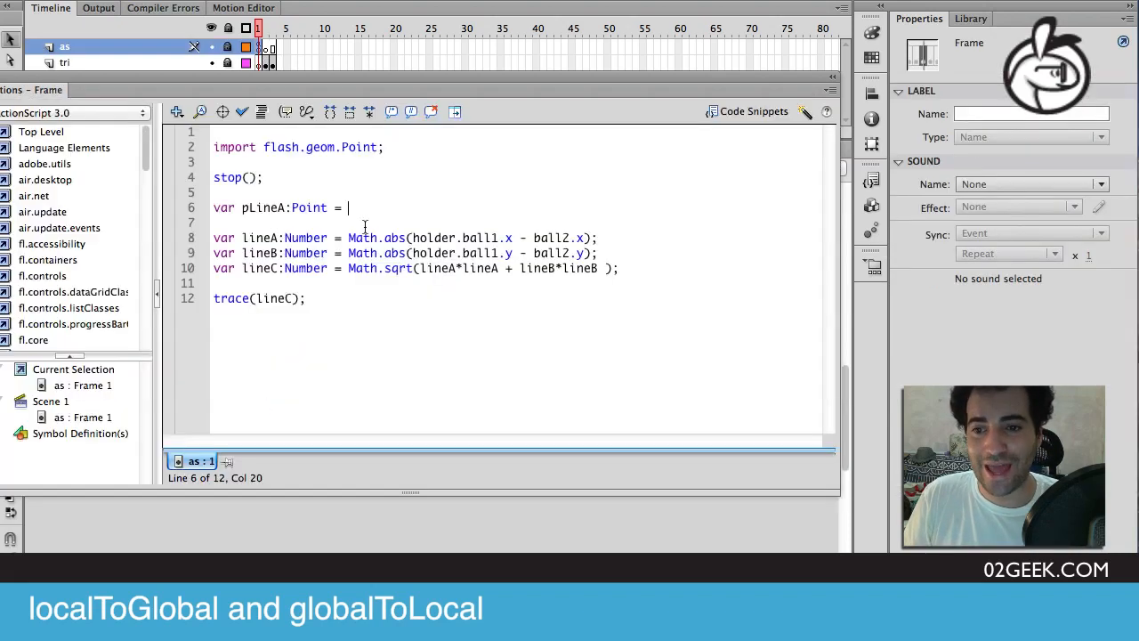
# Set line 6 to pLineA = holder.localToGlobal(new Point(holder.ball1.x, holder.ball1.y)).
pyautogui.write('holder.')
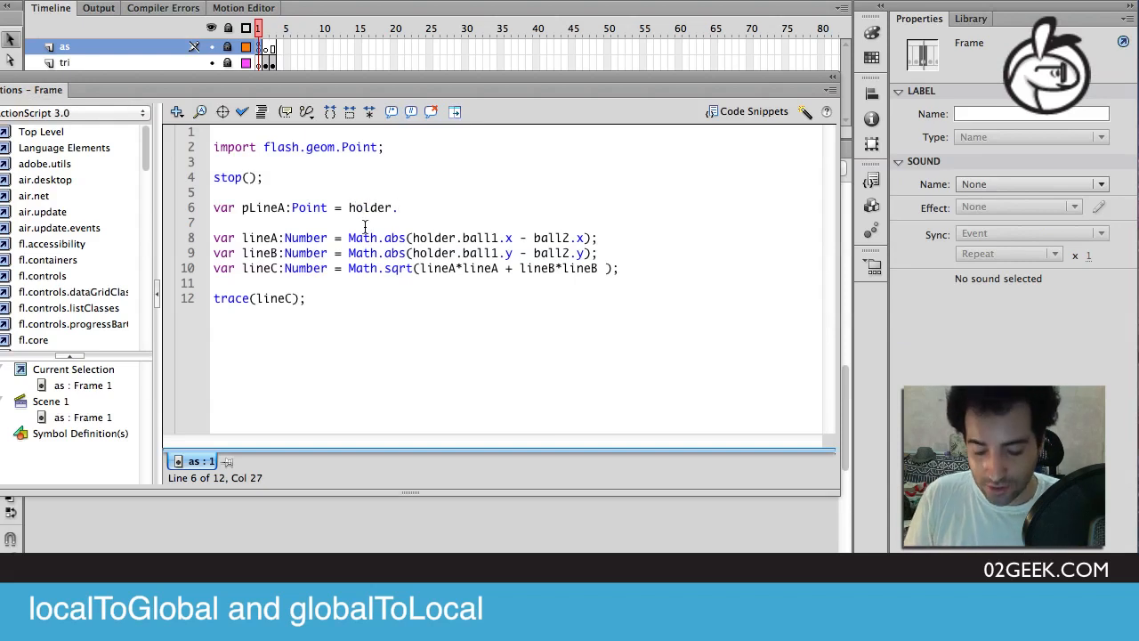
pyautogui.write('.localT')
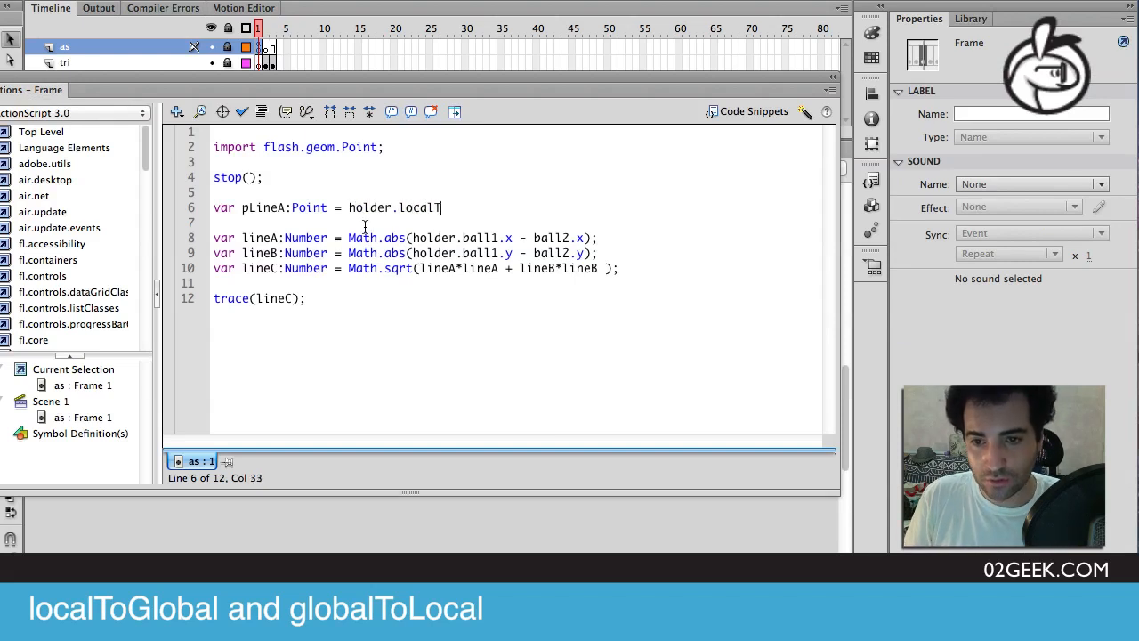
pyautogui.write('oGlobal(')
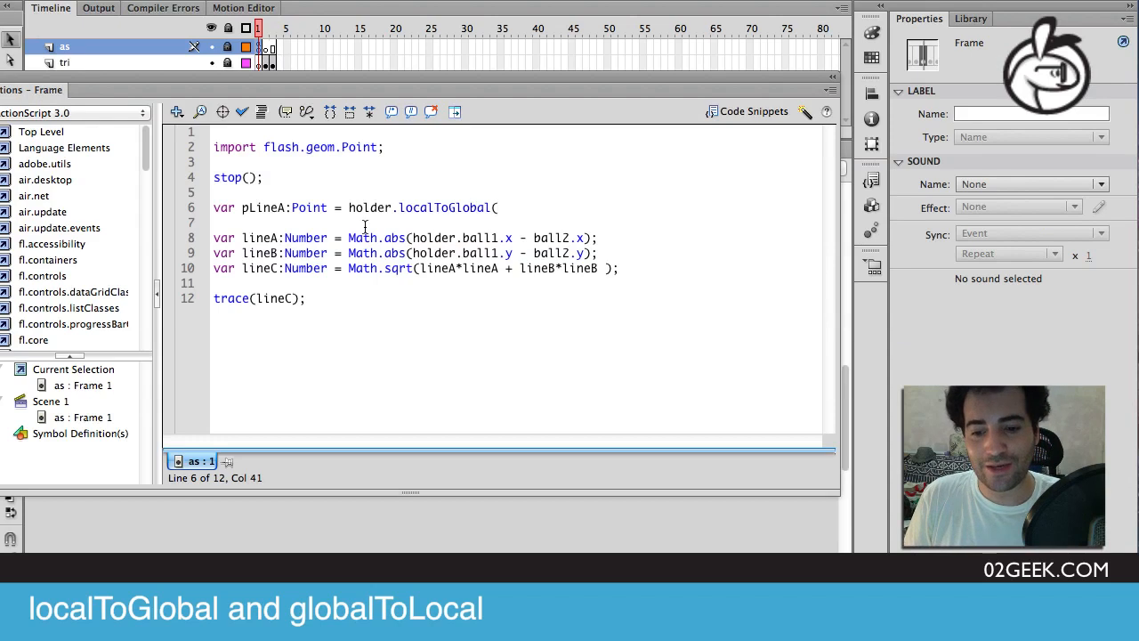
pyautogui.write('new Point(holder.ball1.x,holder.ball1.x')
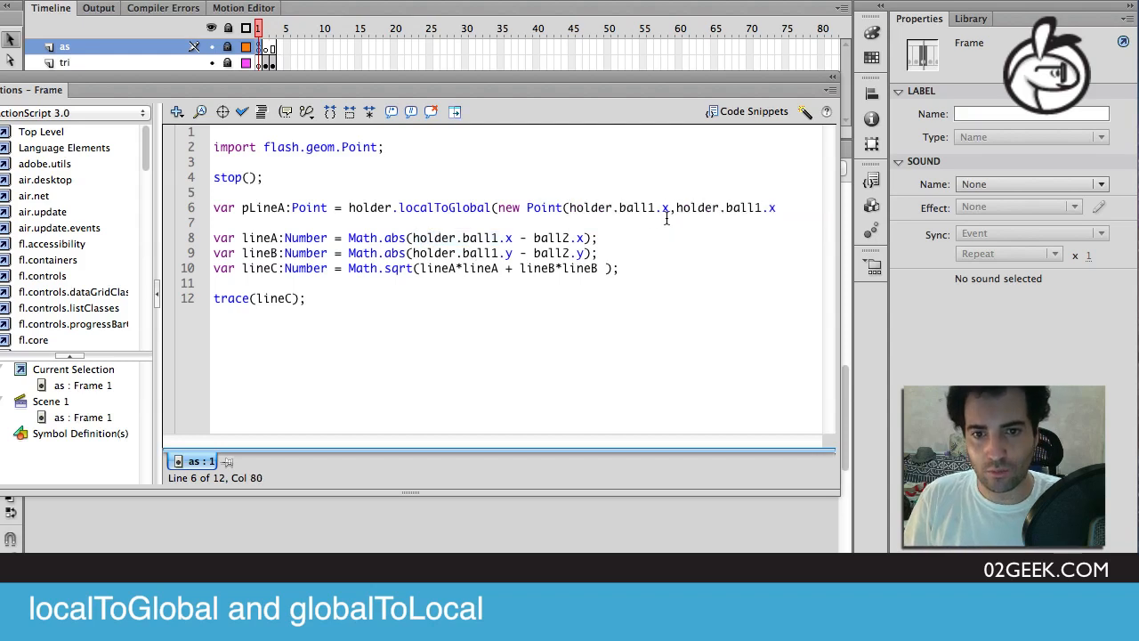
pyautogui.write('.y)')
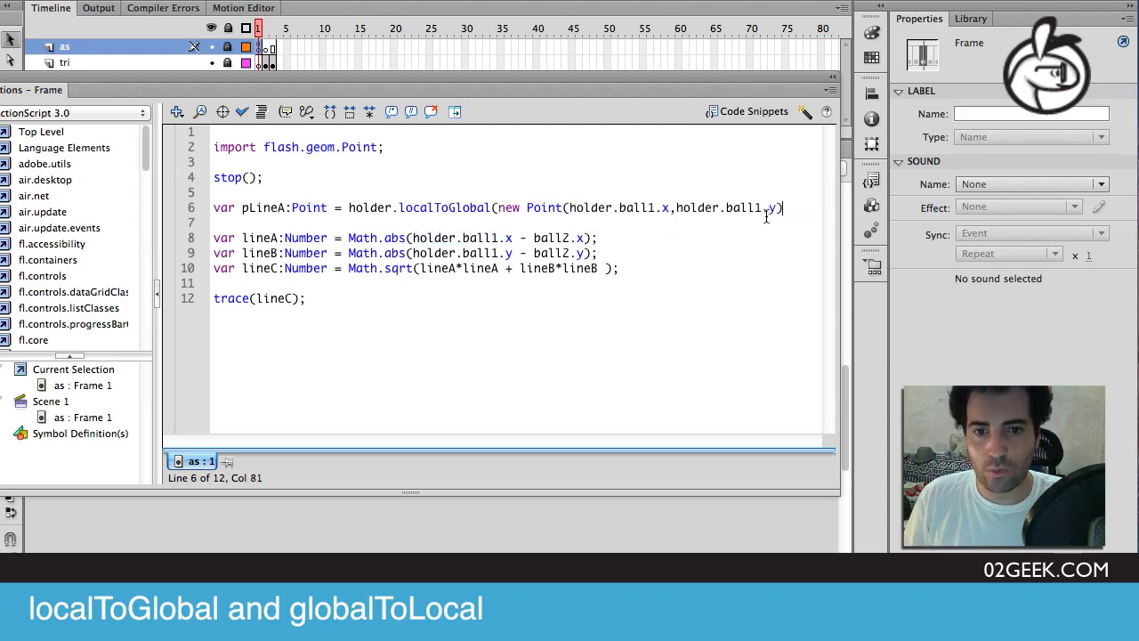
pyautogui.write(');')
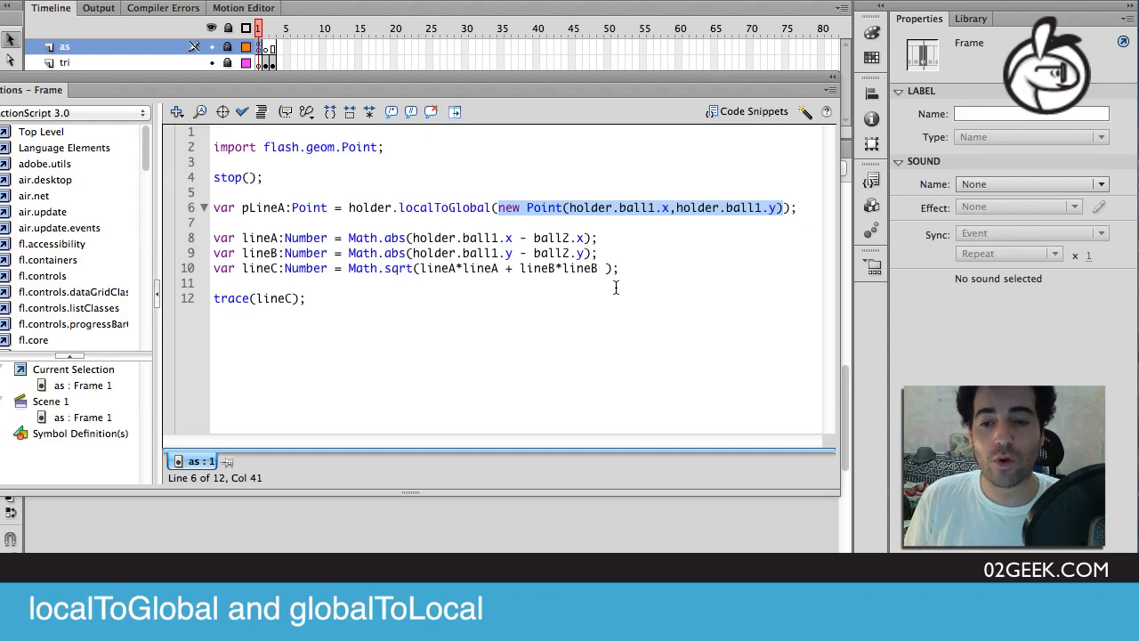
pyautogui.doubleClick(415, 208)
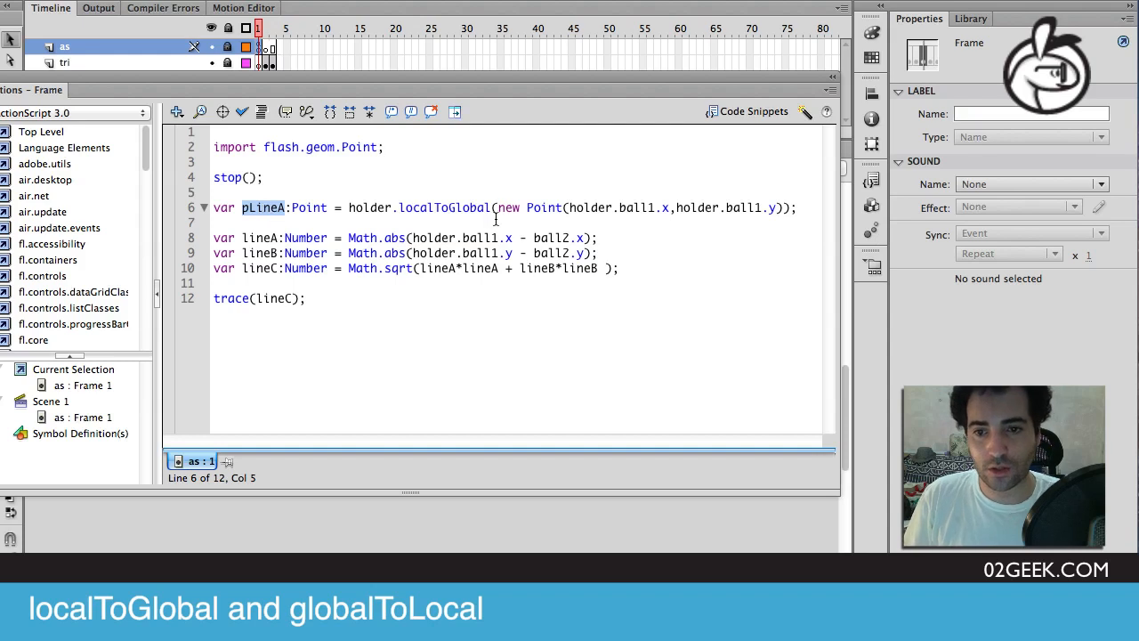
pyautogui.doubleClick(461, 237)
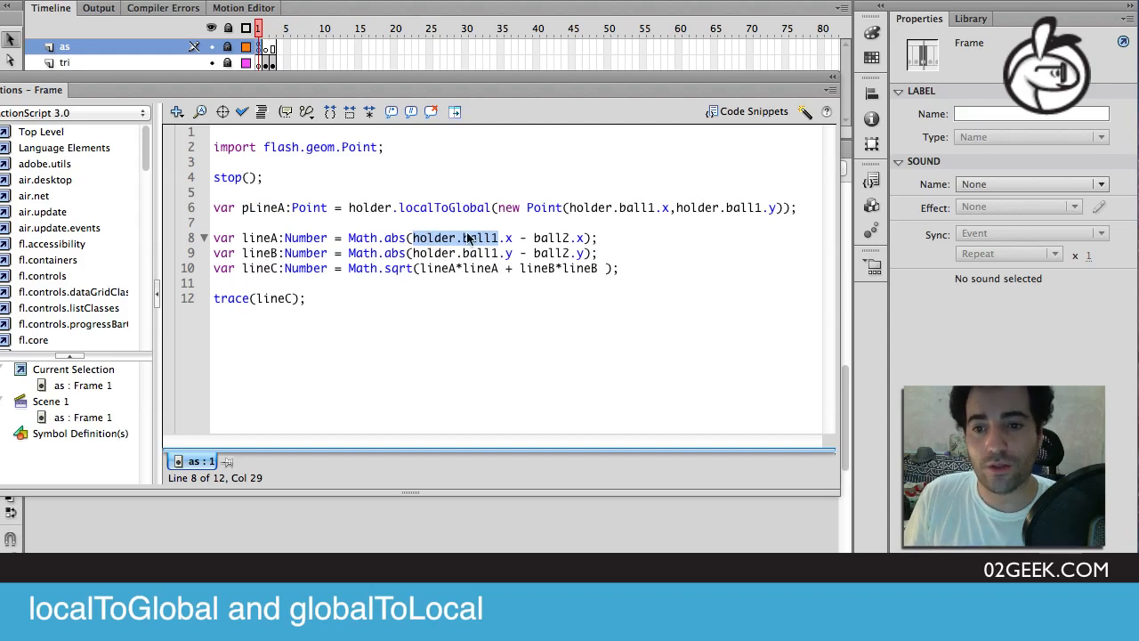
# Use pLineA.x and pLineA.y on lines 8–9, then test, tracing 407.3136414361788.
pyautogui.write('pLineA.x')
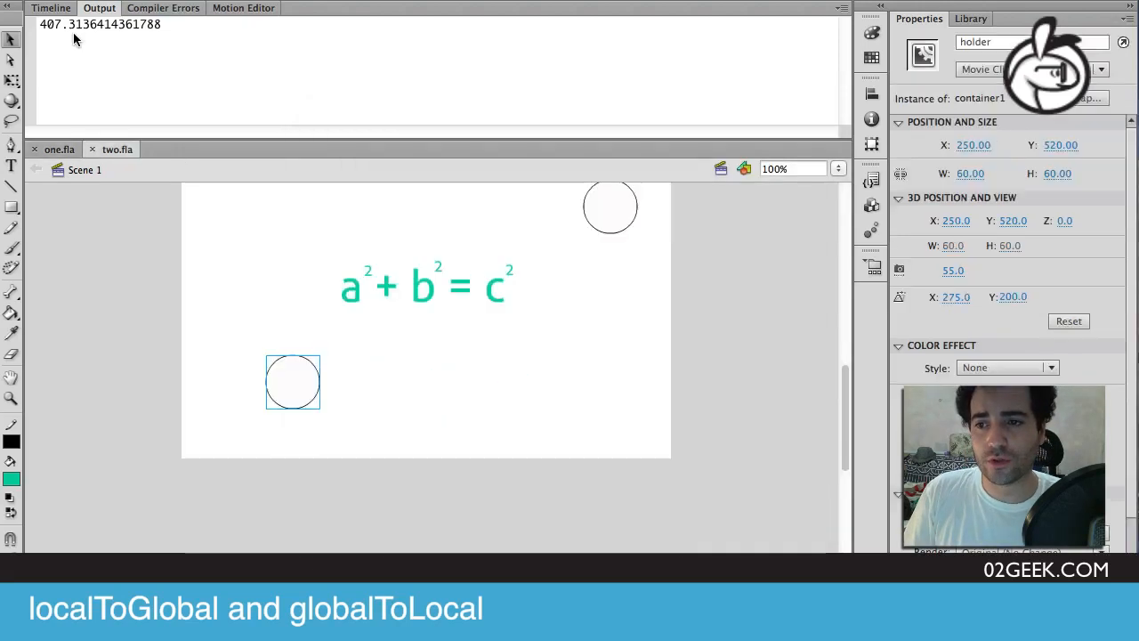
# Show two.fla's layers again and select frame 1 of the as layer.
pyautogui.click(50, 8)
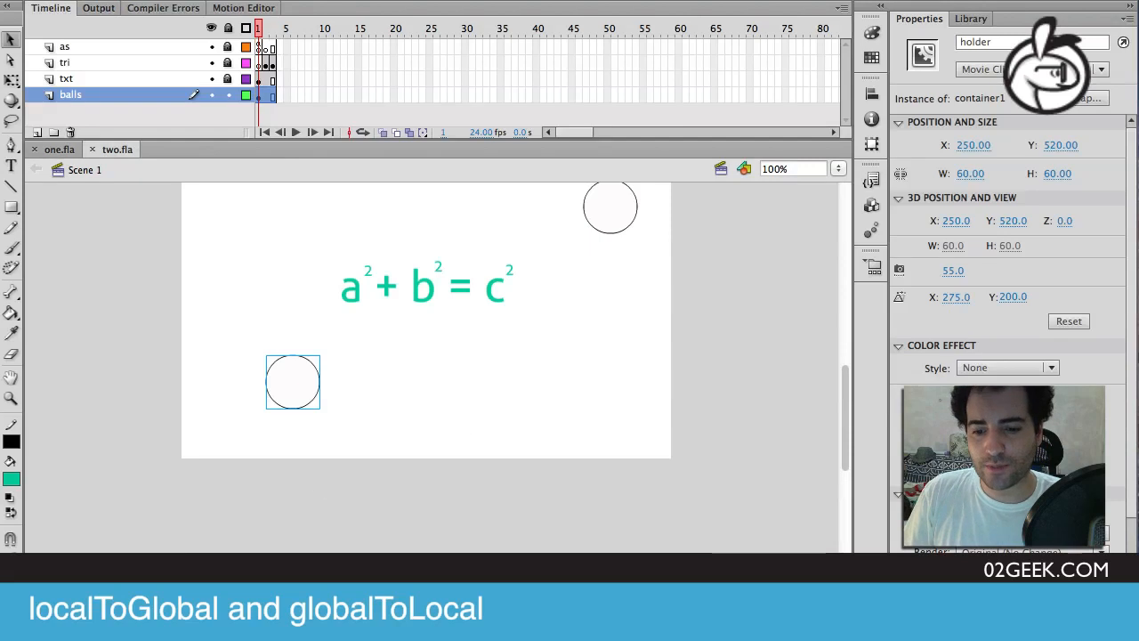
pyautogui.click(64, 46)
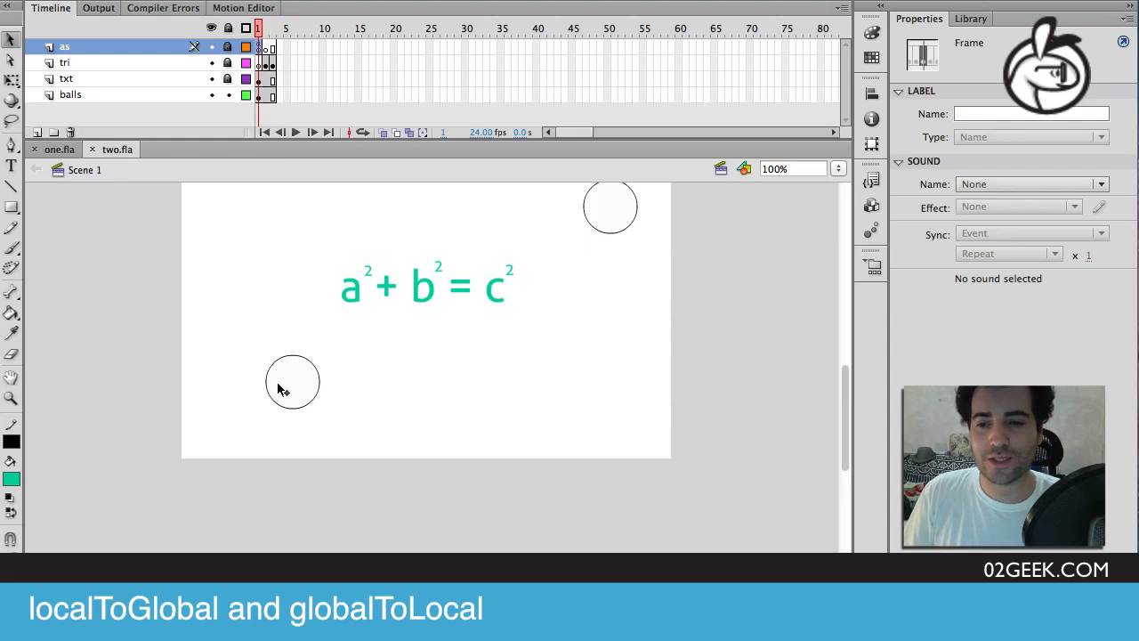
pyautogui.moveTo(307, 391)
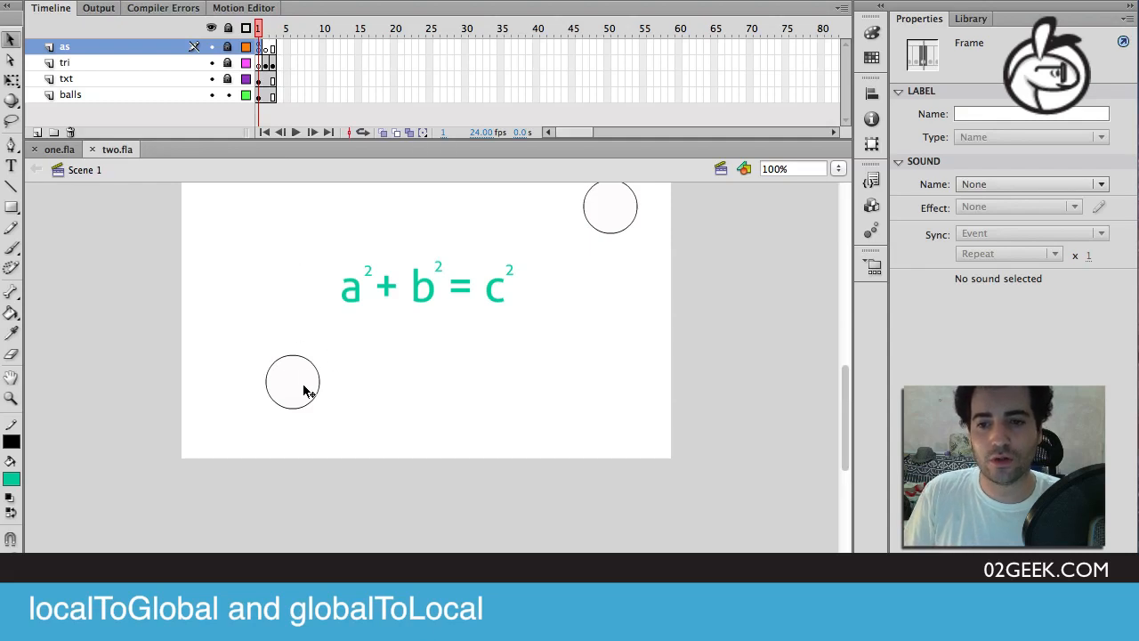
pyautogui.moveTo(431, 263)
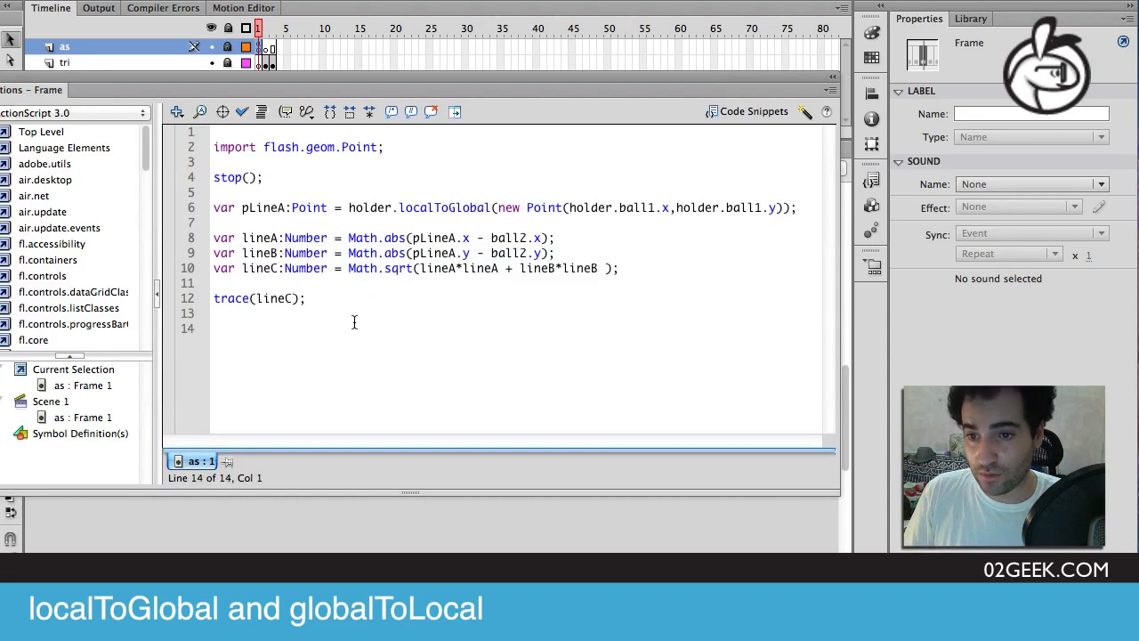
# Begin line 14 'var centerPointInHolder:Point = holder.globalToLocal(new Po' and check the 550×400 stage.
pyautogui.write('var')
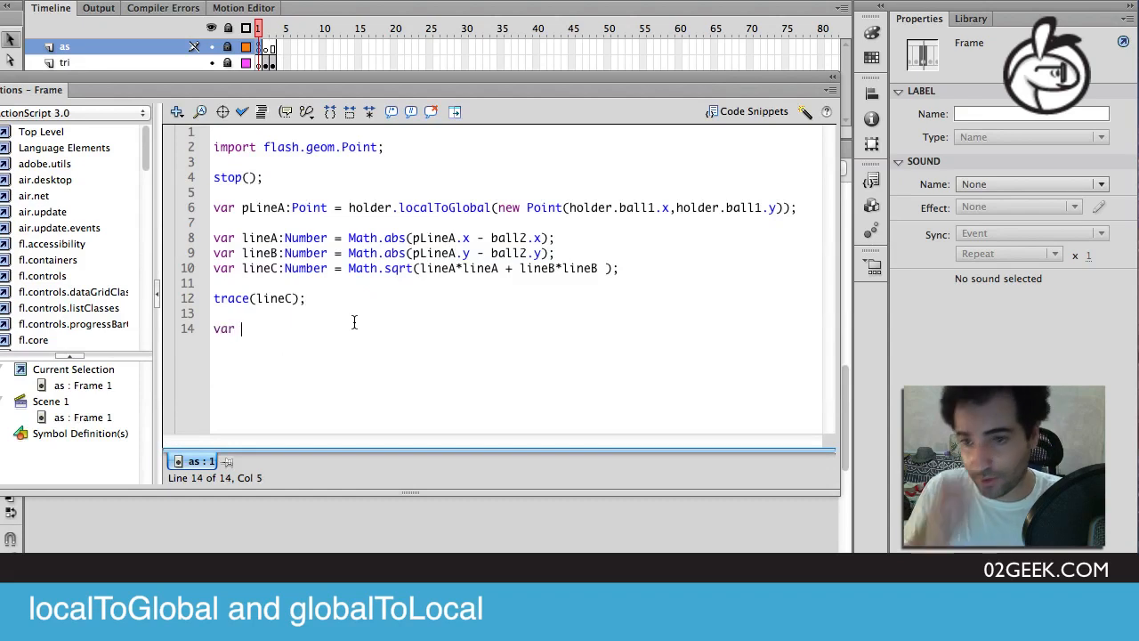
pyautogui.write('centerPio')
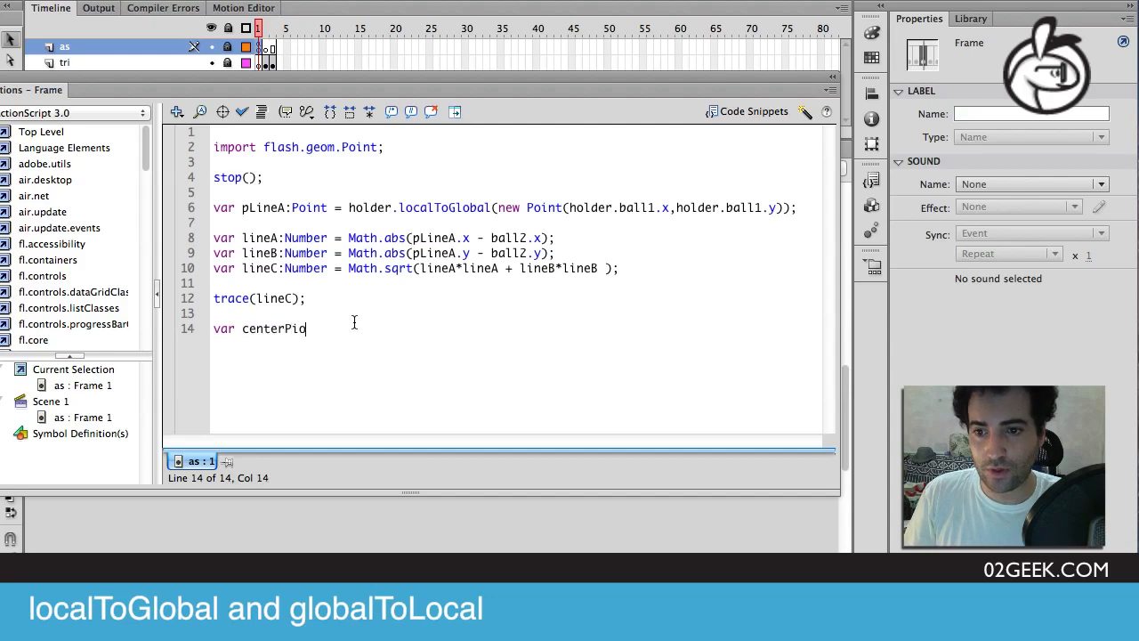
pyautogui.write('n')
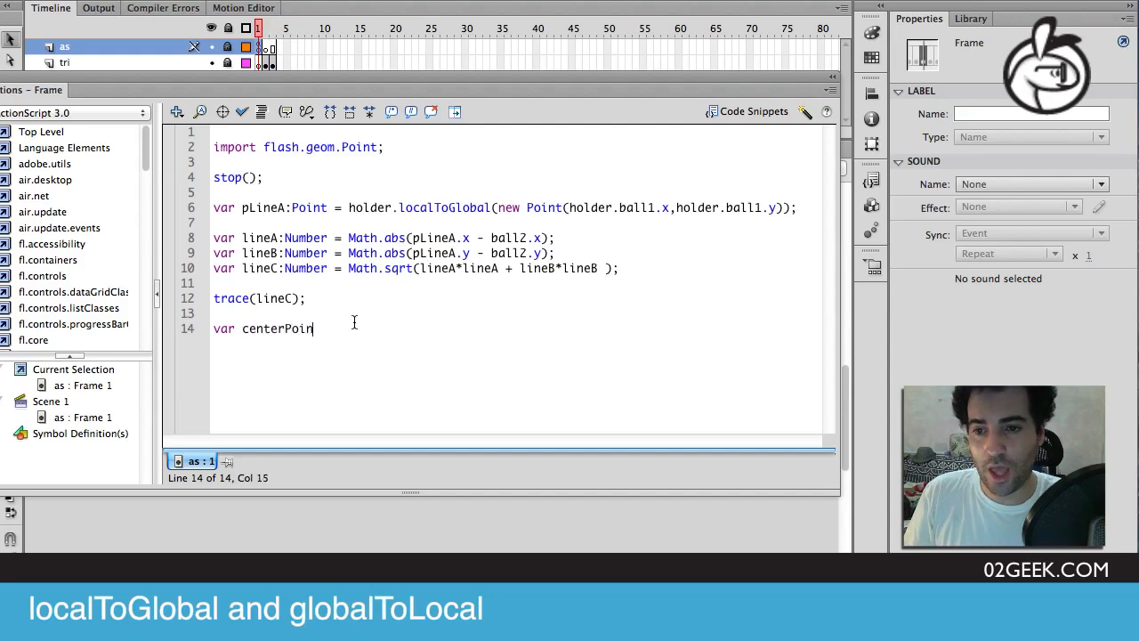
pyautogui.write('t')
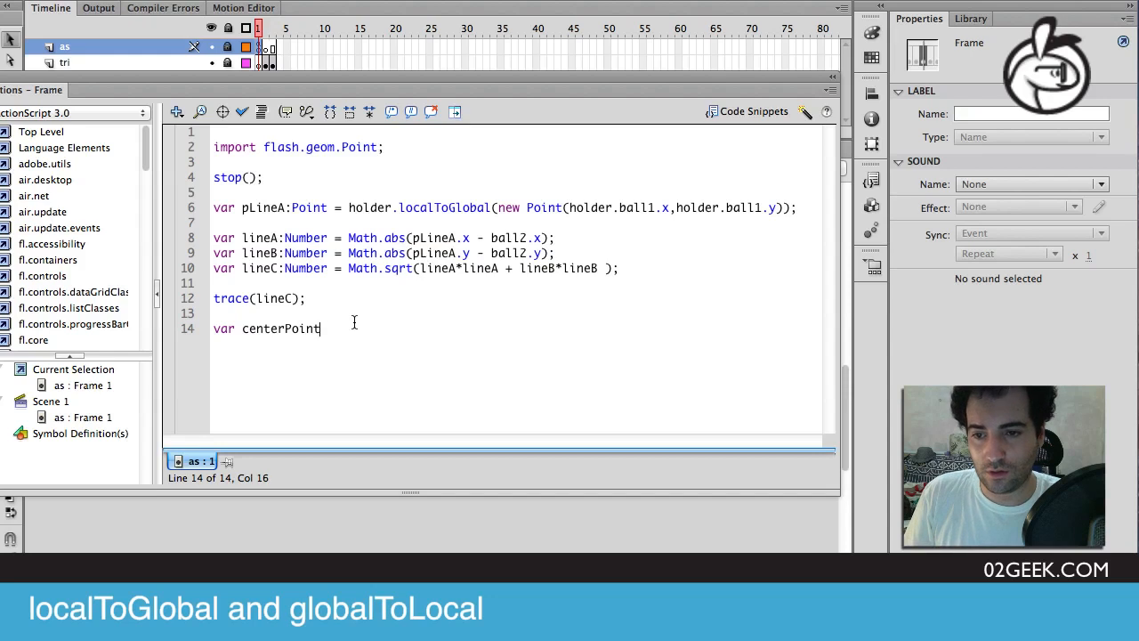
pyautogui.write('InHolder')
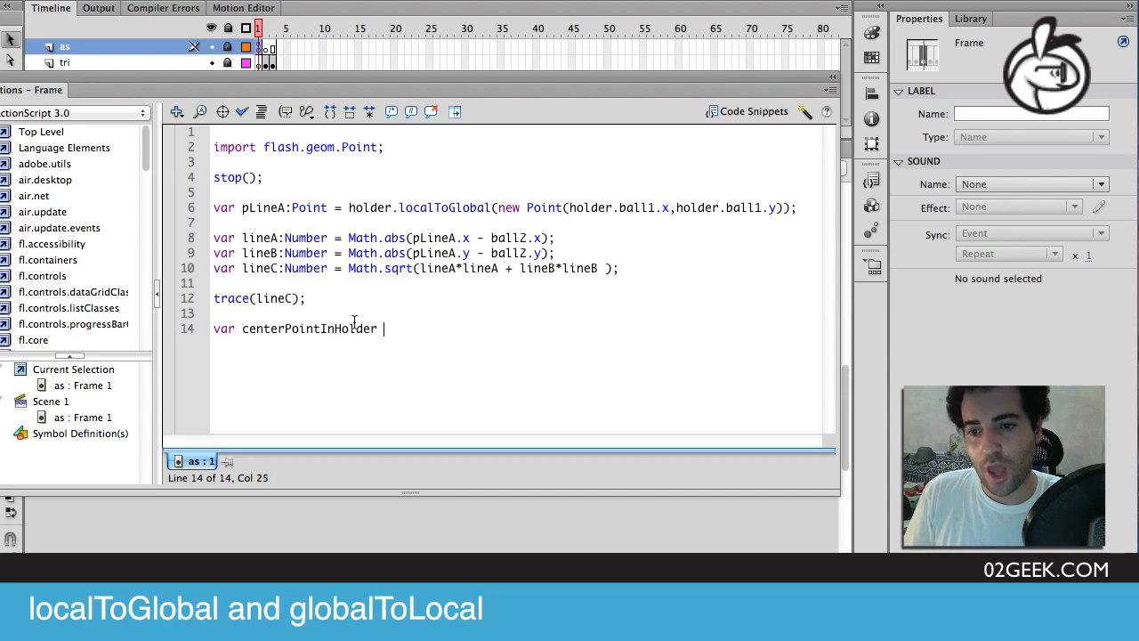
pyautogui.write(':Point =')
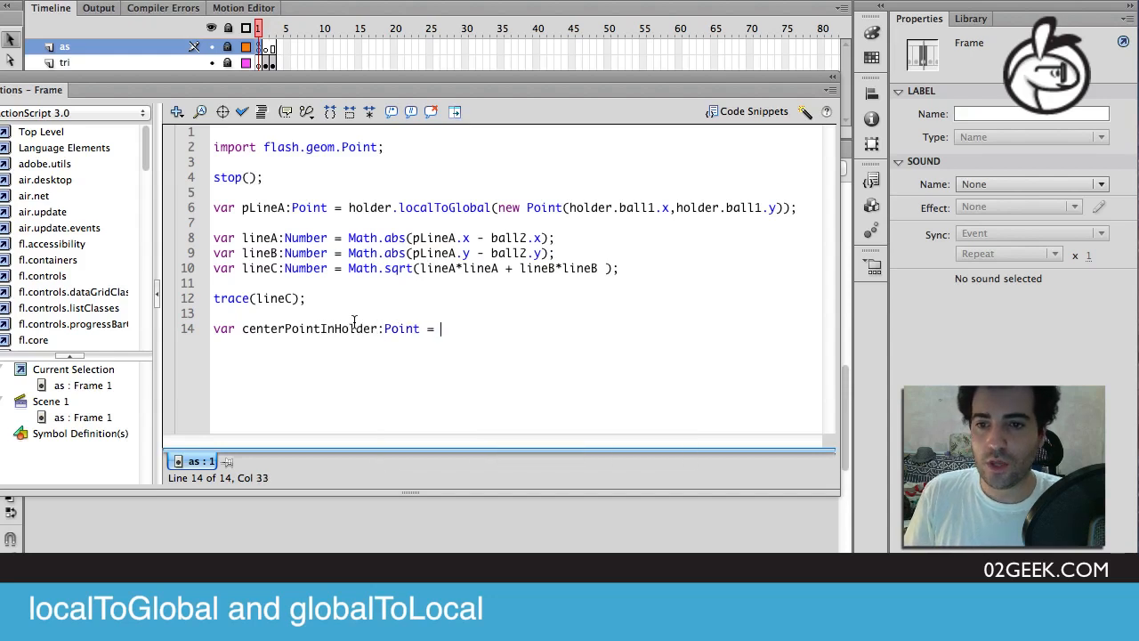
pyautogui.write('holder.')
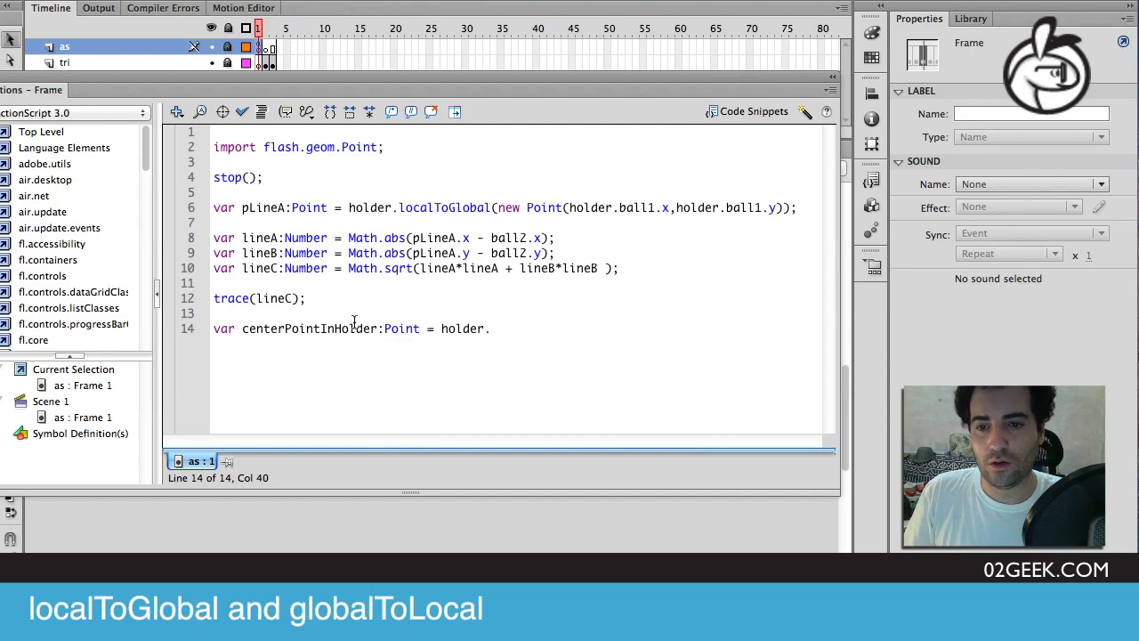
pyautogui.write('globalToLocal')
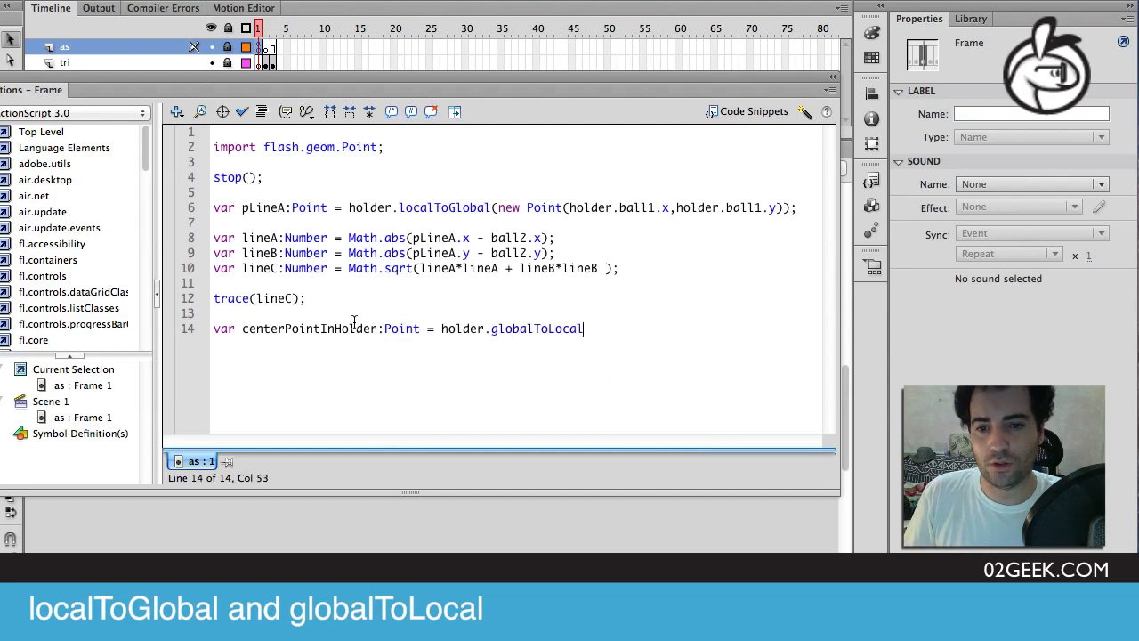
pyautogui.write('(new Po')
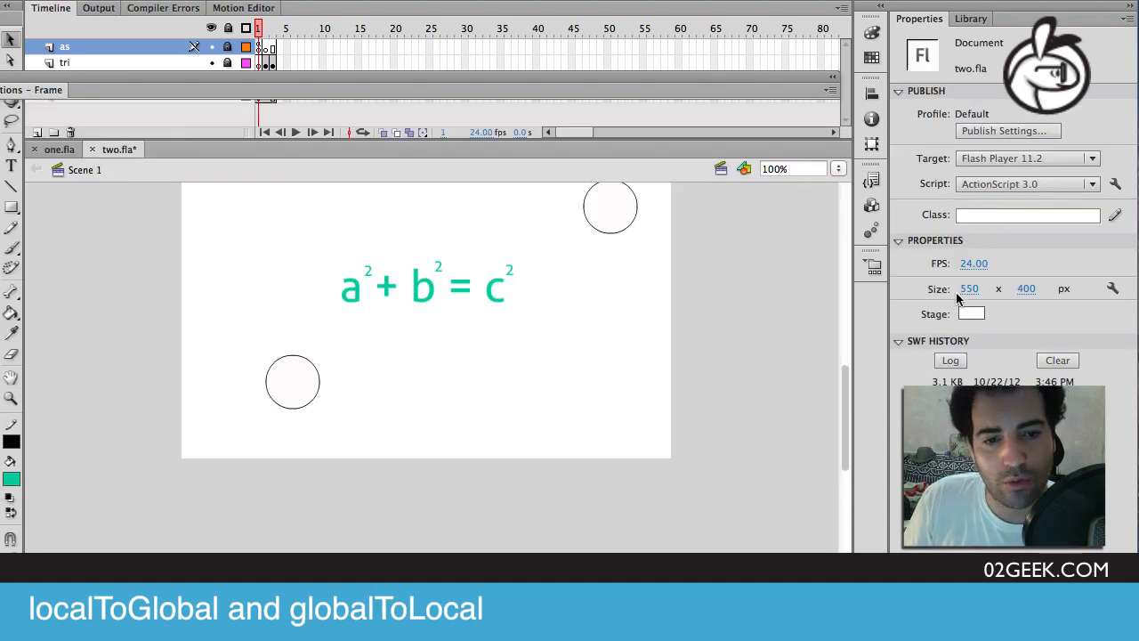
# Finish line 14 with new Point(550/2, 400/2)); in the Actions panel.
pyautogui.click(258, 63)
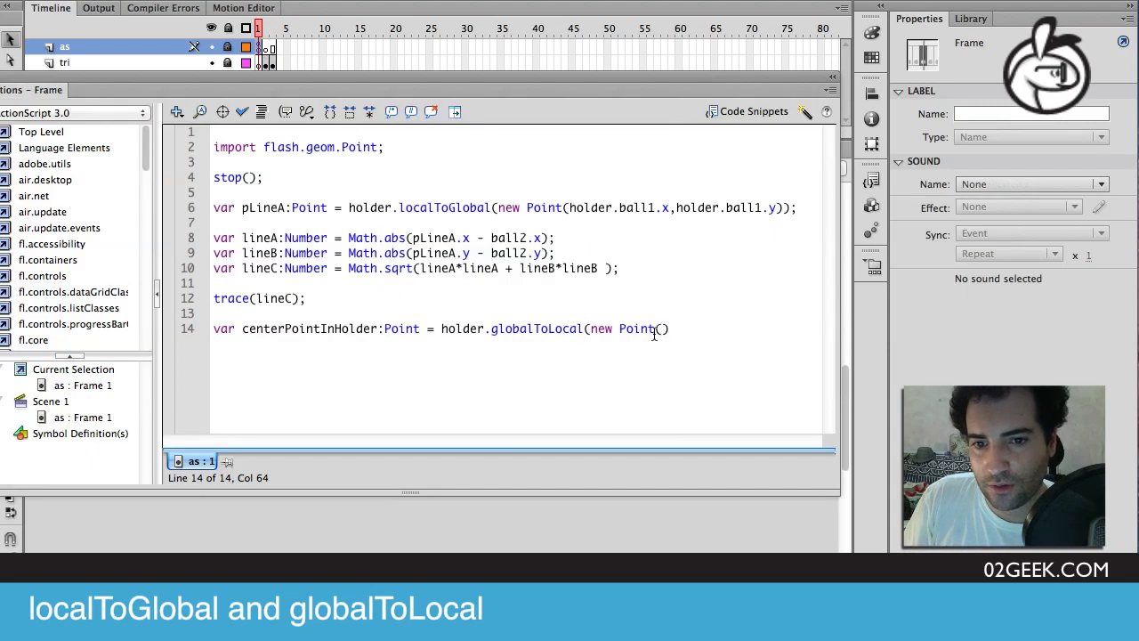
pyautogui.write('550/Z,')
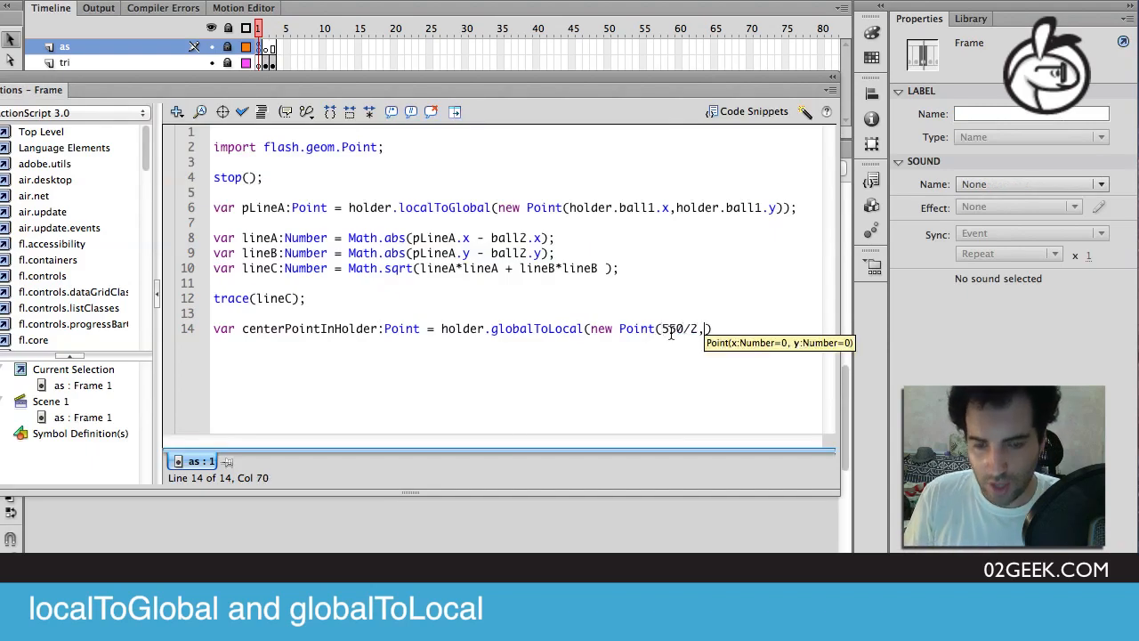
pyautogui.write('400/Z')
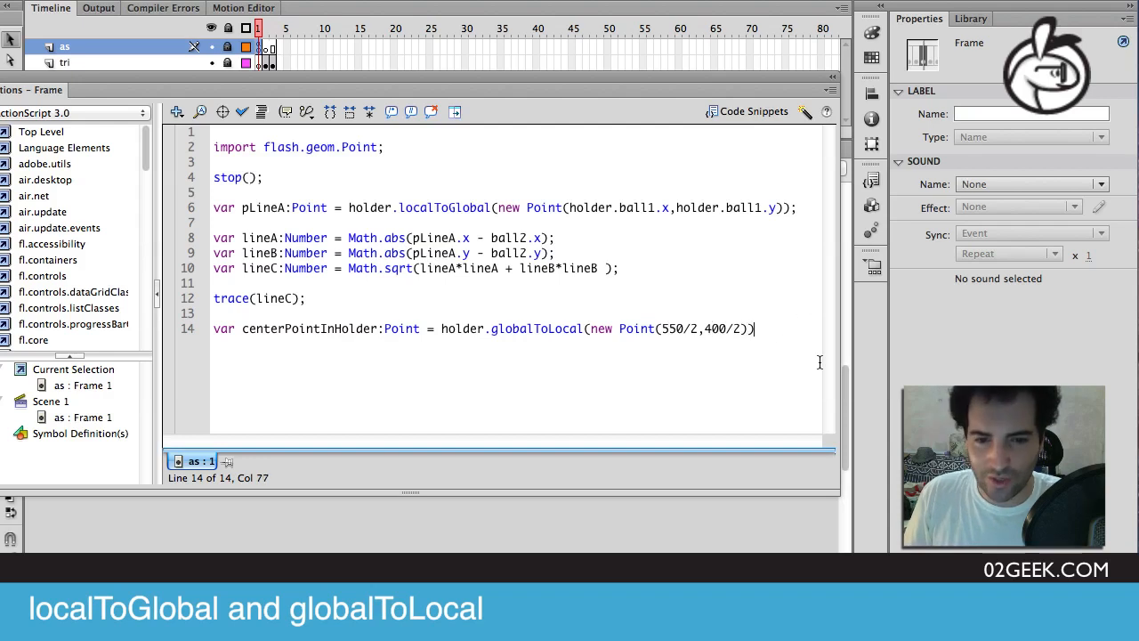
pyautogui.write(';')
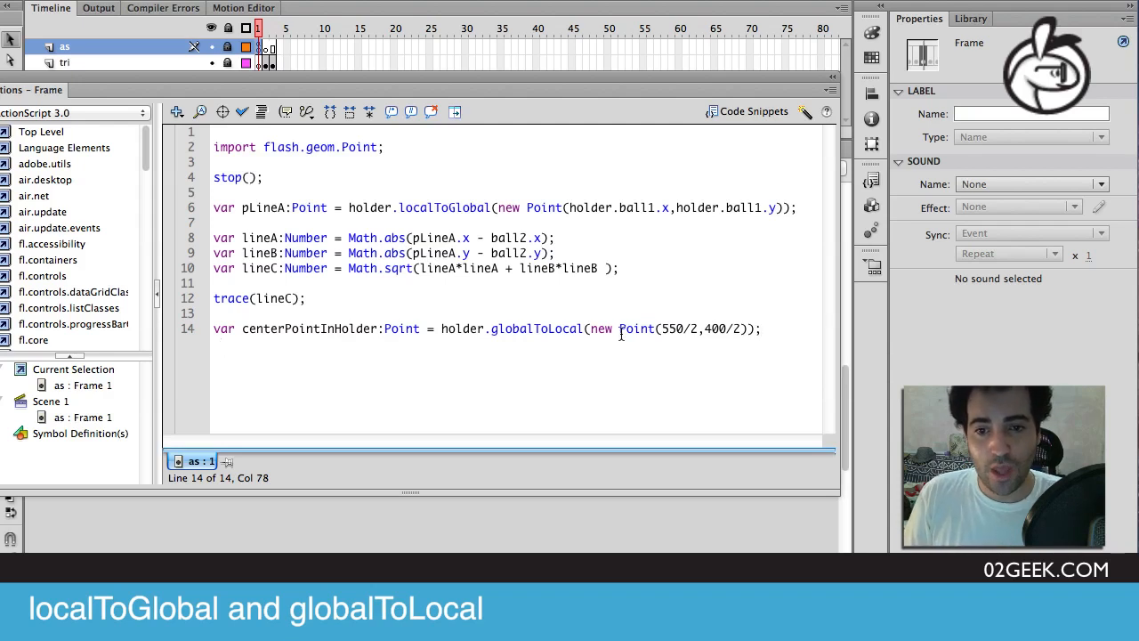
pyautogui.doubleClick(536, 329)
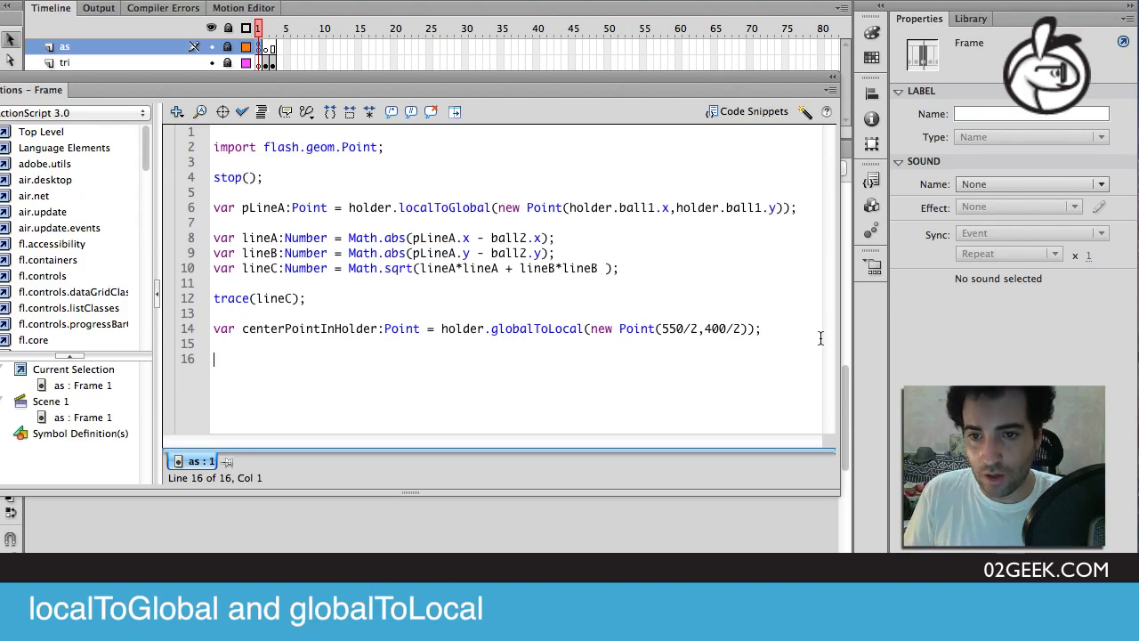
# Write lines 16–17 assigning centerPointInHolder.x to holder.ball1.x and centerPointInHolder.y to holder.ball2.y.
pyautogui.write('holder.')
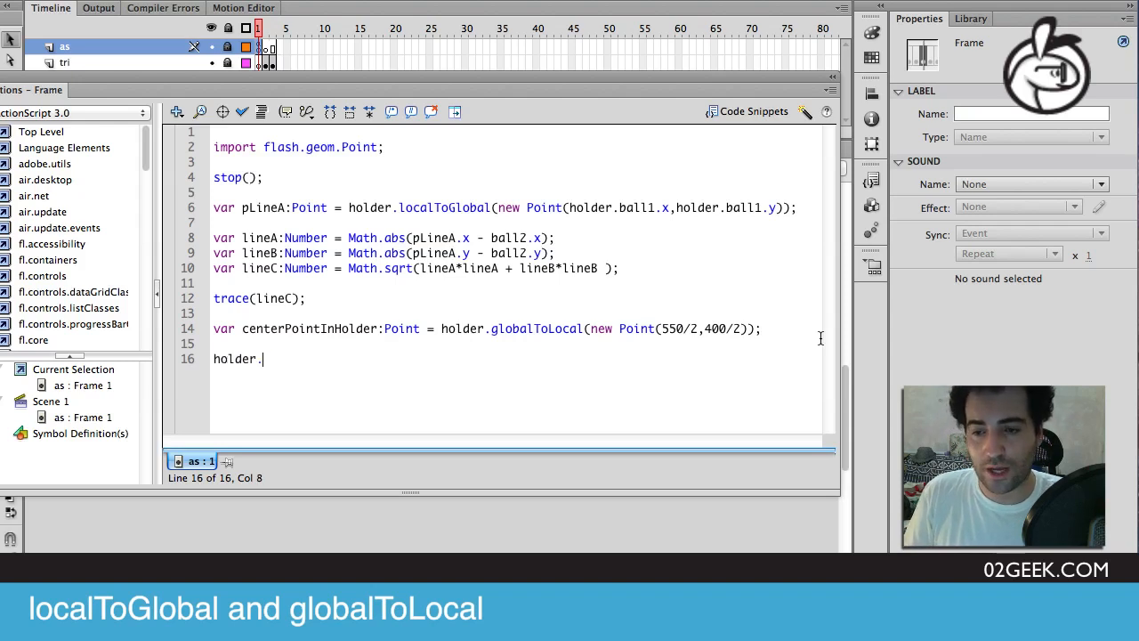
pyautogui.write('ball1.x = centerPointInHolder.x;')
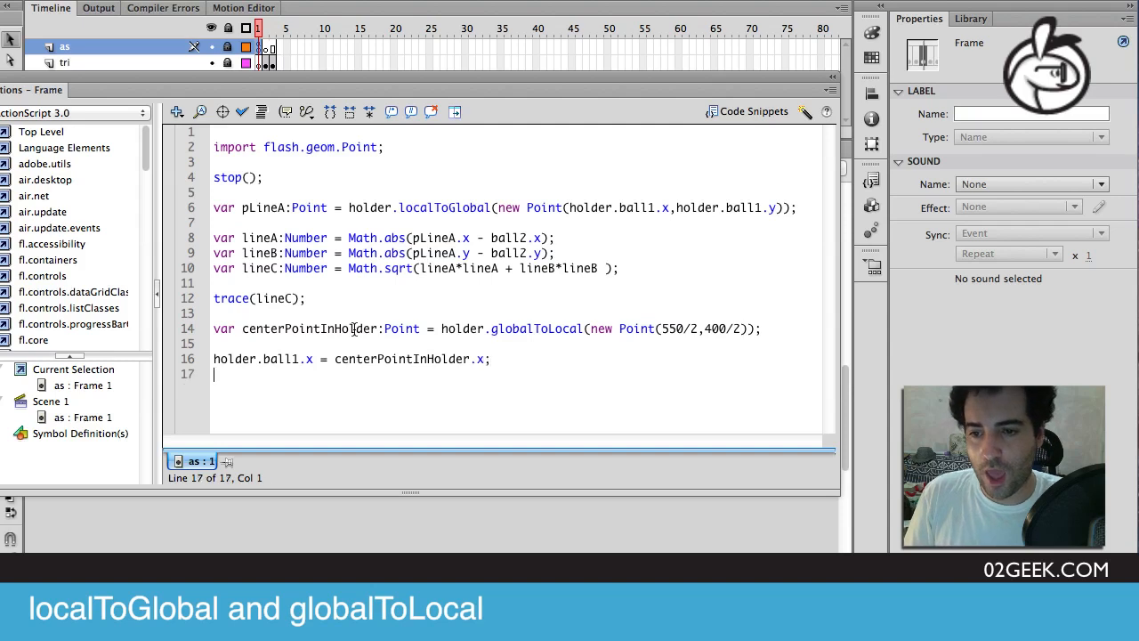
pyautogui.write('holder.ball2')
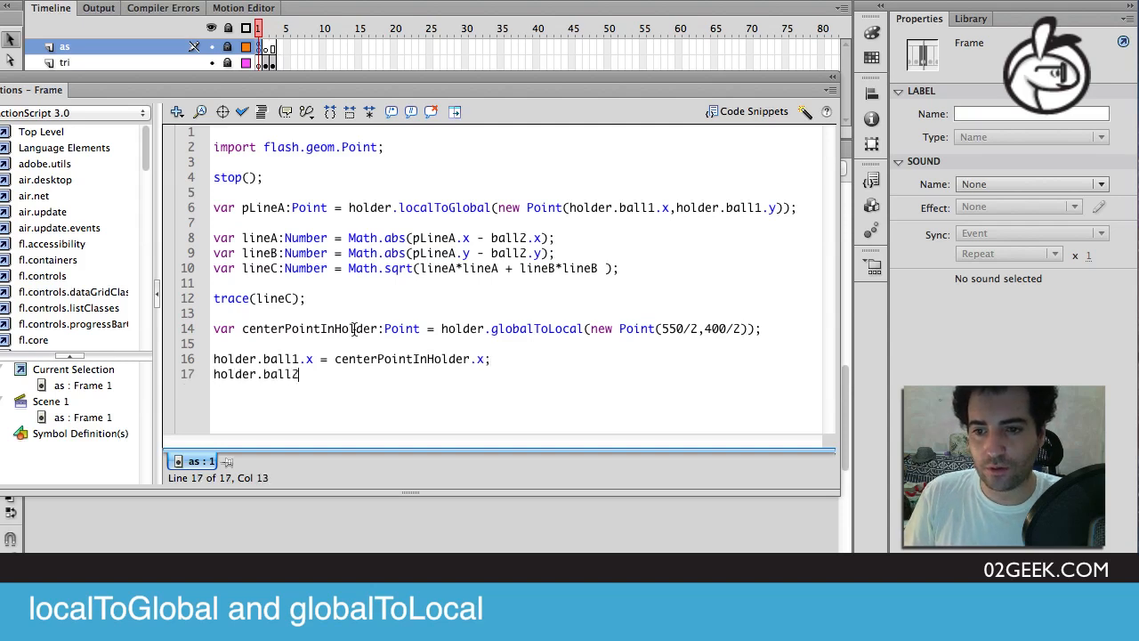
pyautogui.write('.y = c')
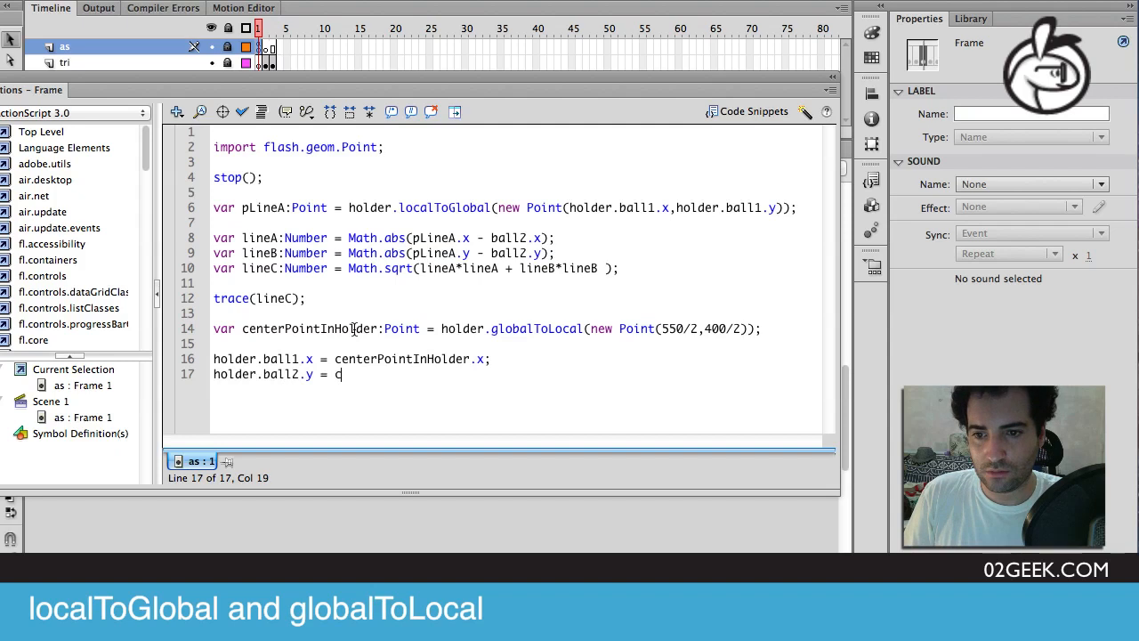
pyautogui.write('centerPointInHolder.y;')
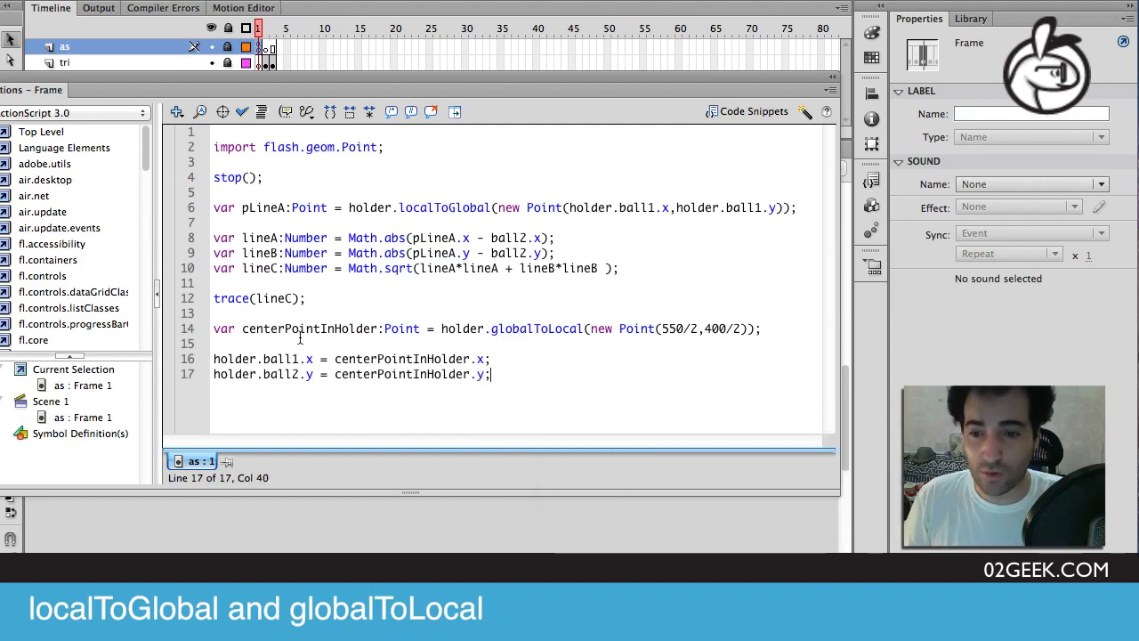
# Test two.swf, showing a ball at stage centre and tracing 407.7036944890247.
pyautogui.click(298, 373)
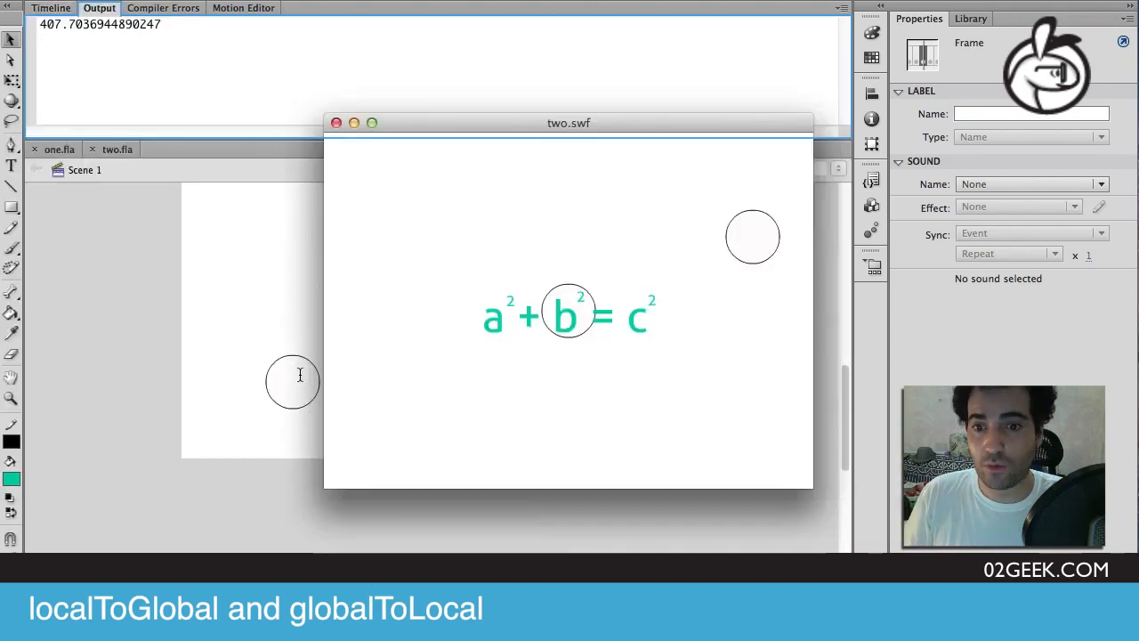
pyautogui.moveTo(582, 317)
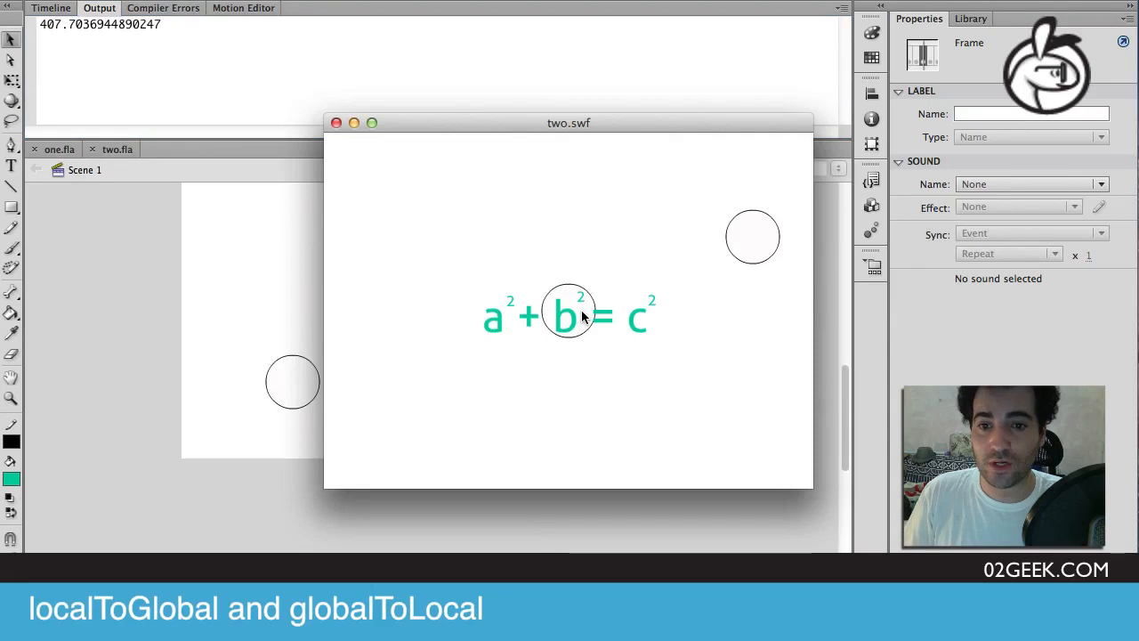